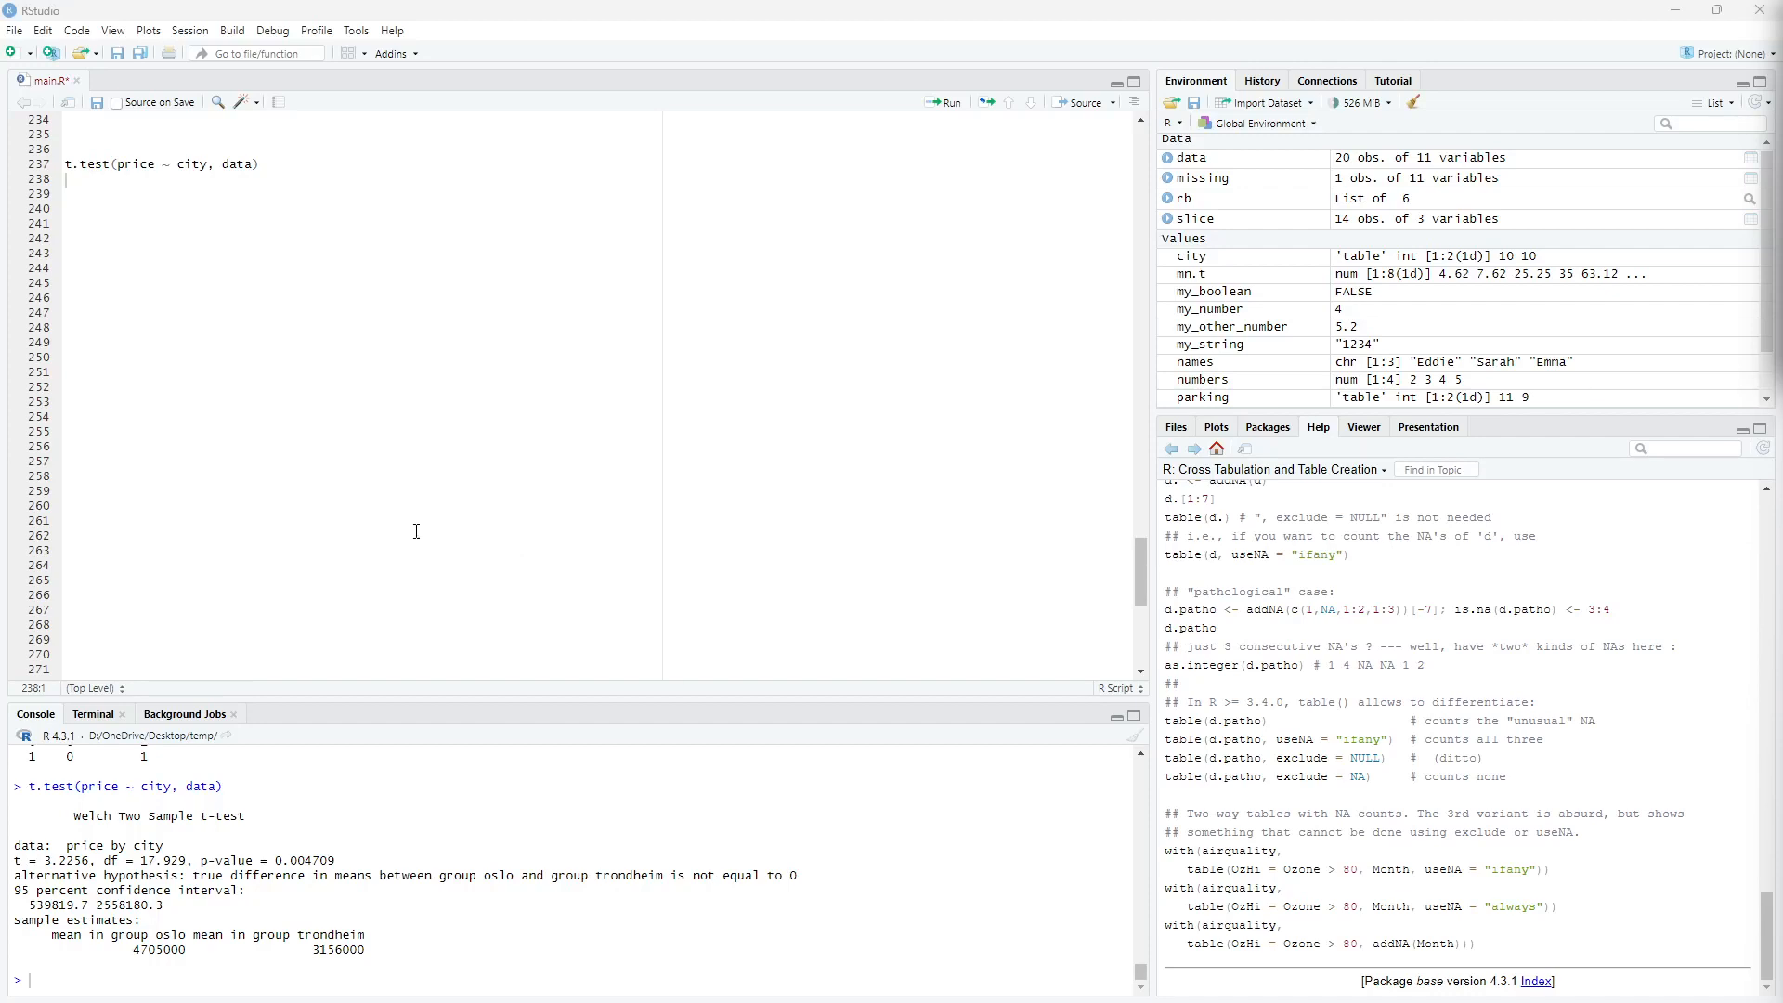
pyautogui.moveTo(245, 395)
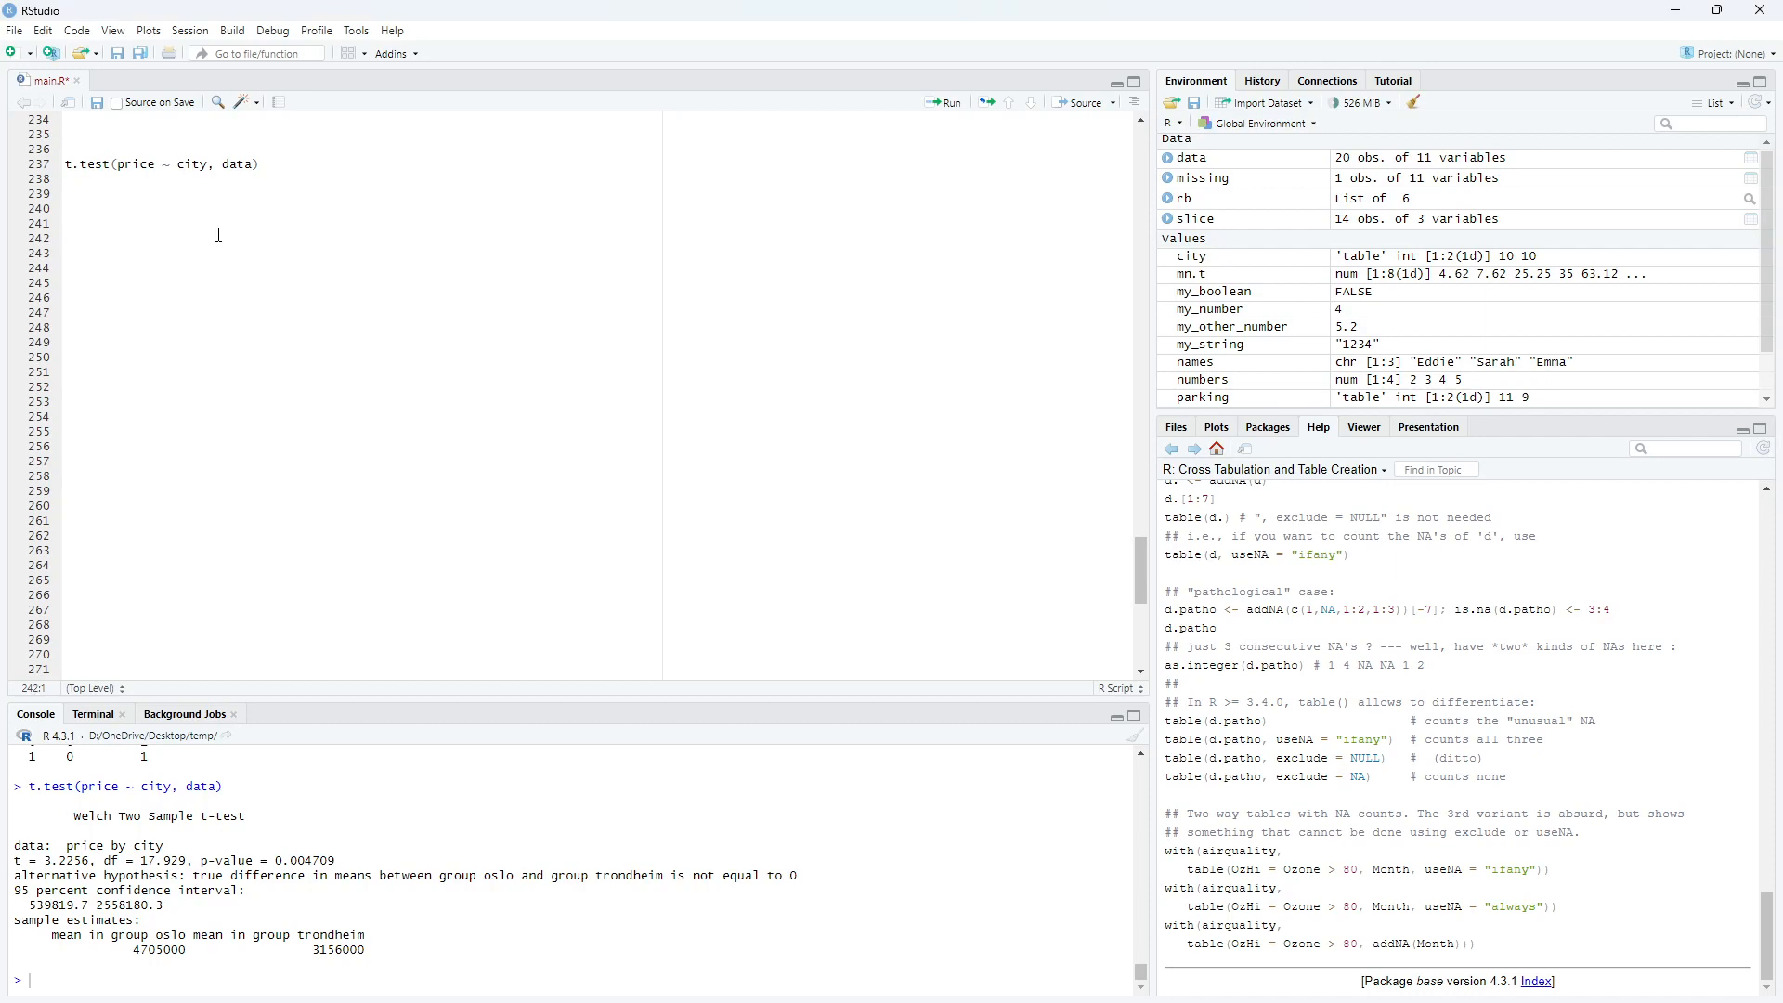
# - Write corr_matrix = cor(data) and run it, yielding an 'x' must be numeric error
pyautogui.write('corr_matrix')
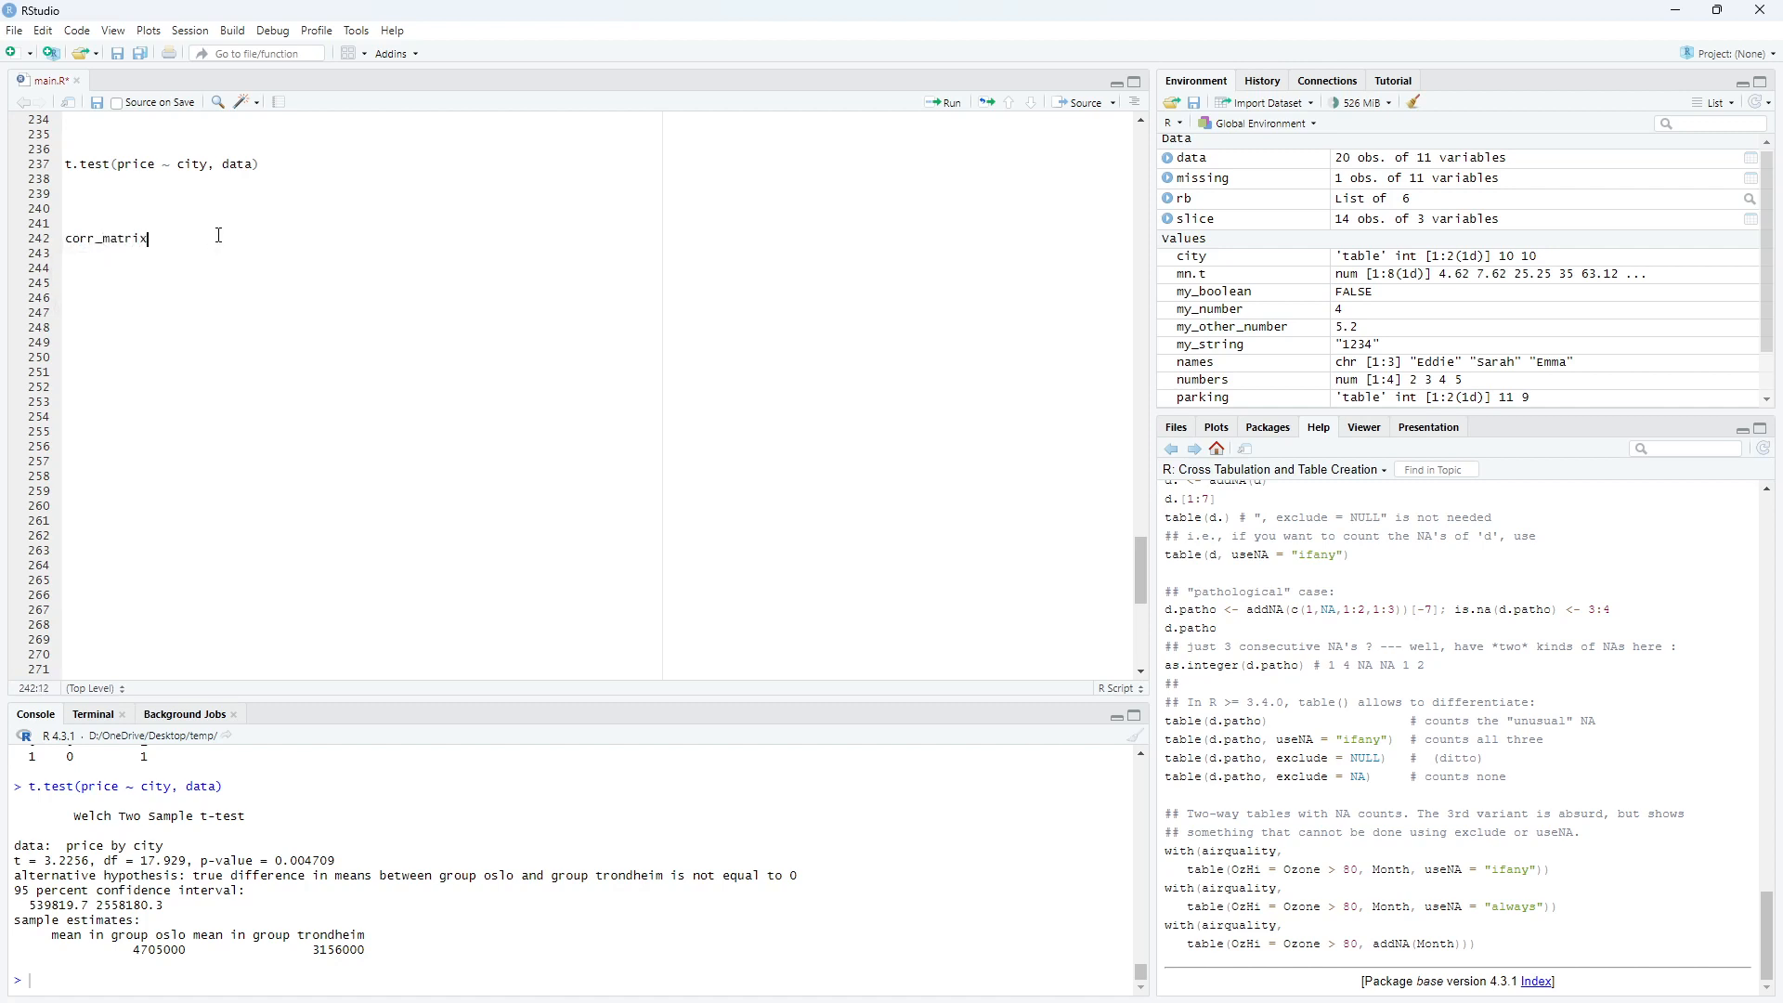
pyautogui.write('=')
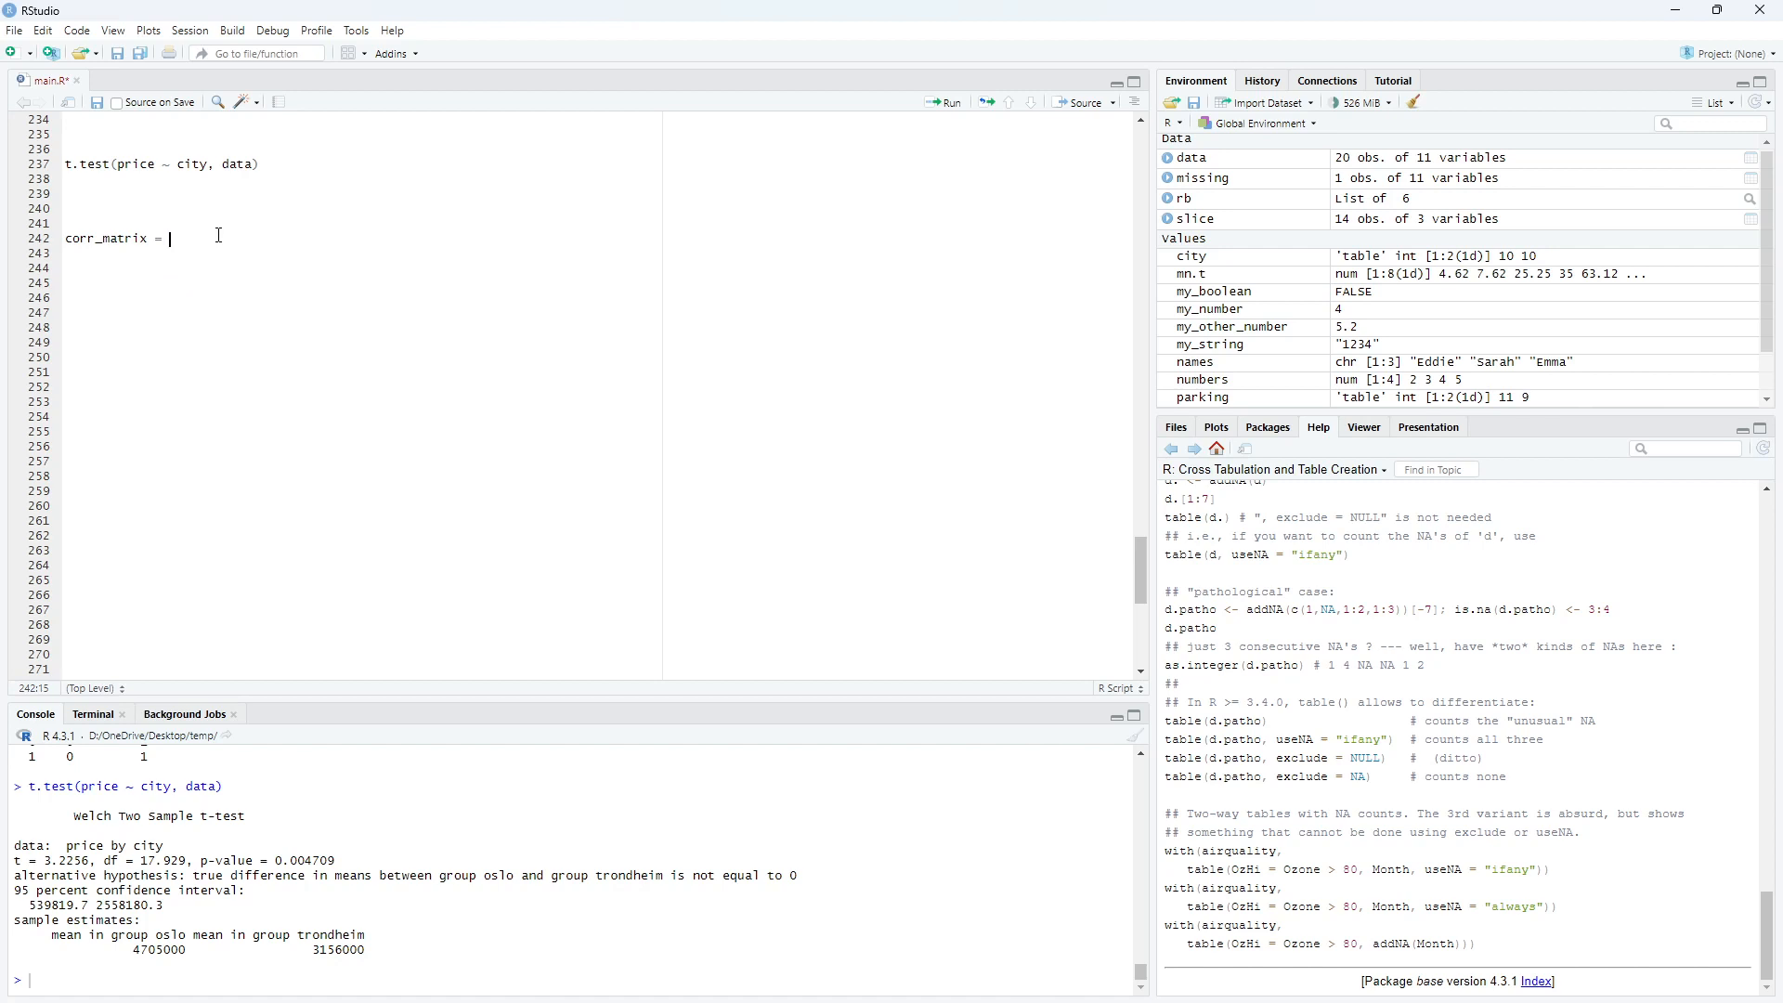
pyautogui.write('cor(')
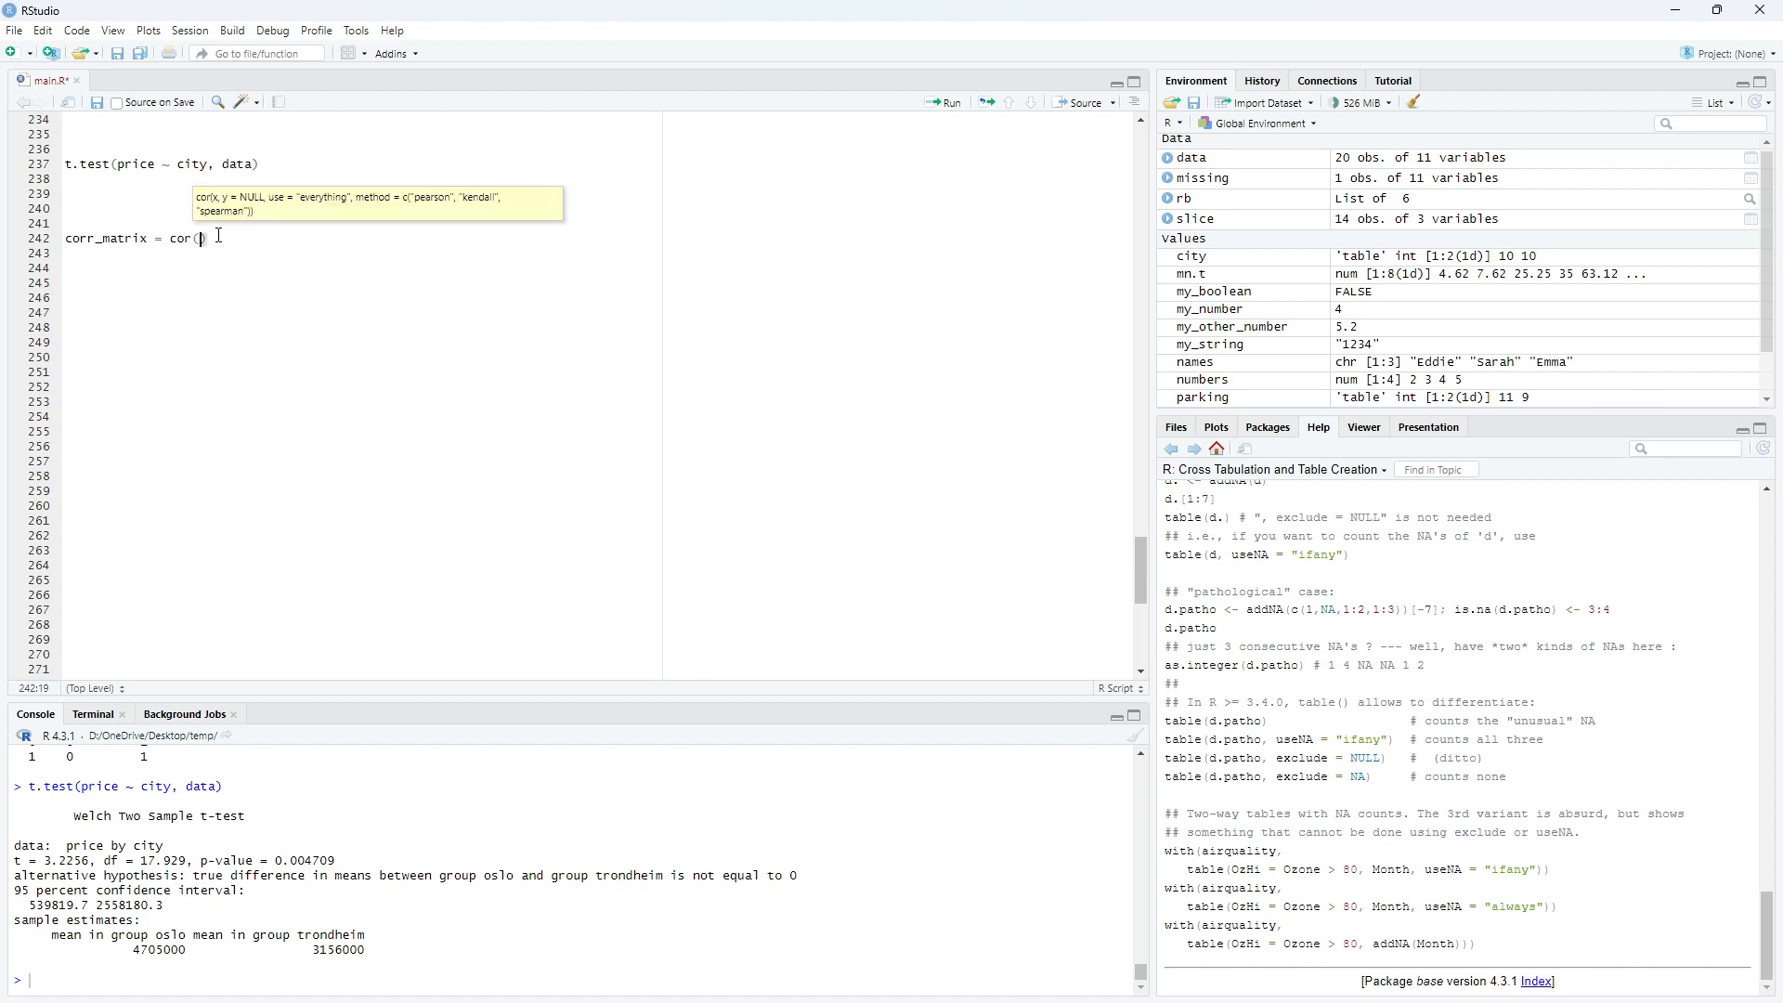
pyautogui.write('data')
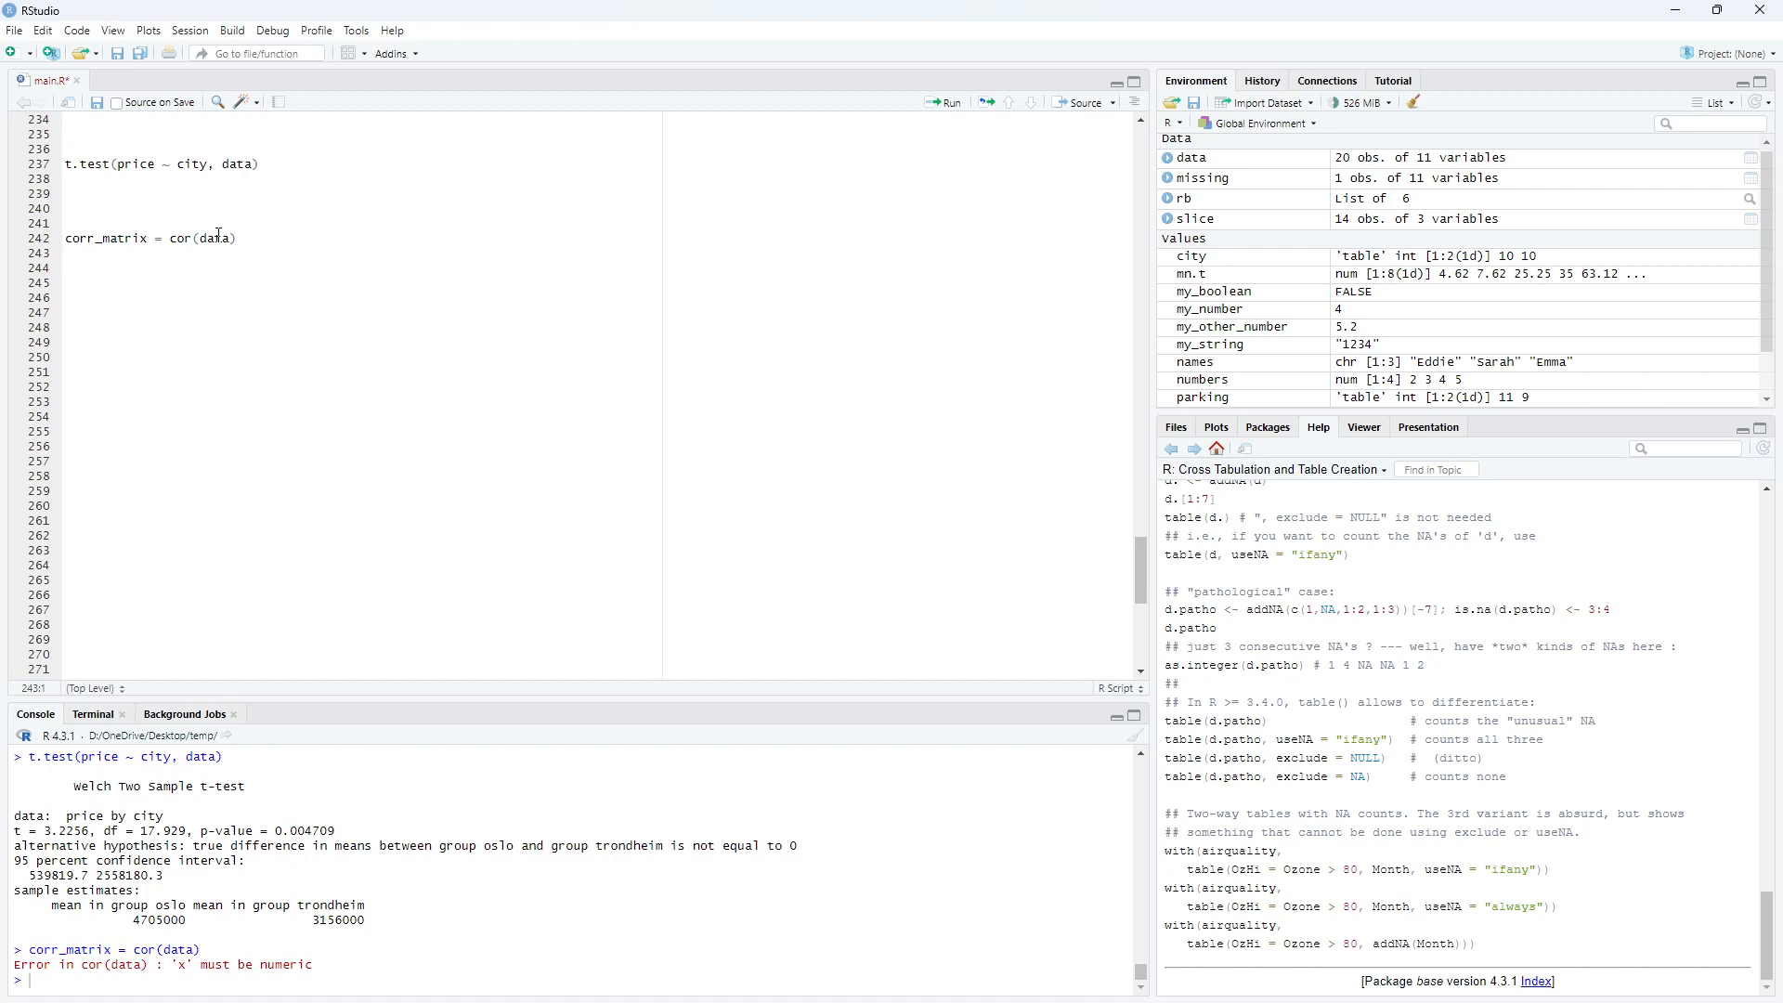
pyautogui.moveTo(305, 941)
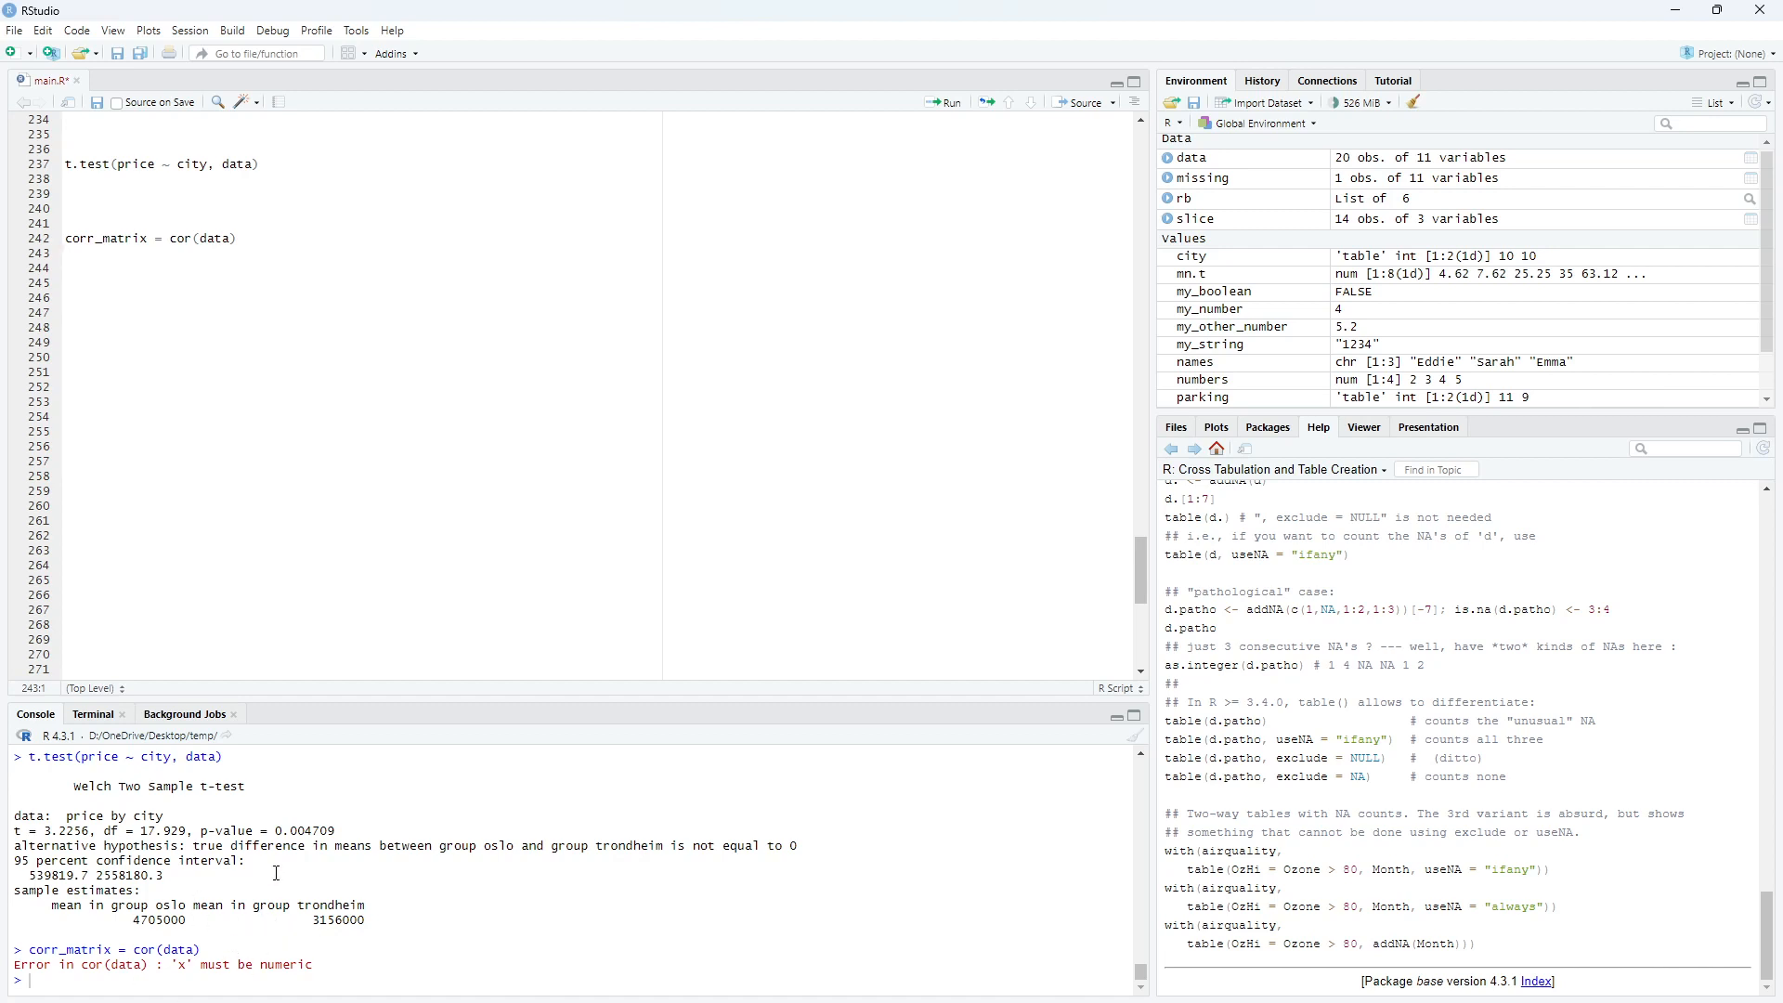
pyautogui.moveTo(1192, 160)
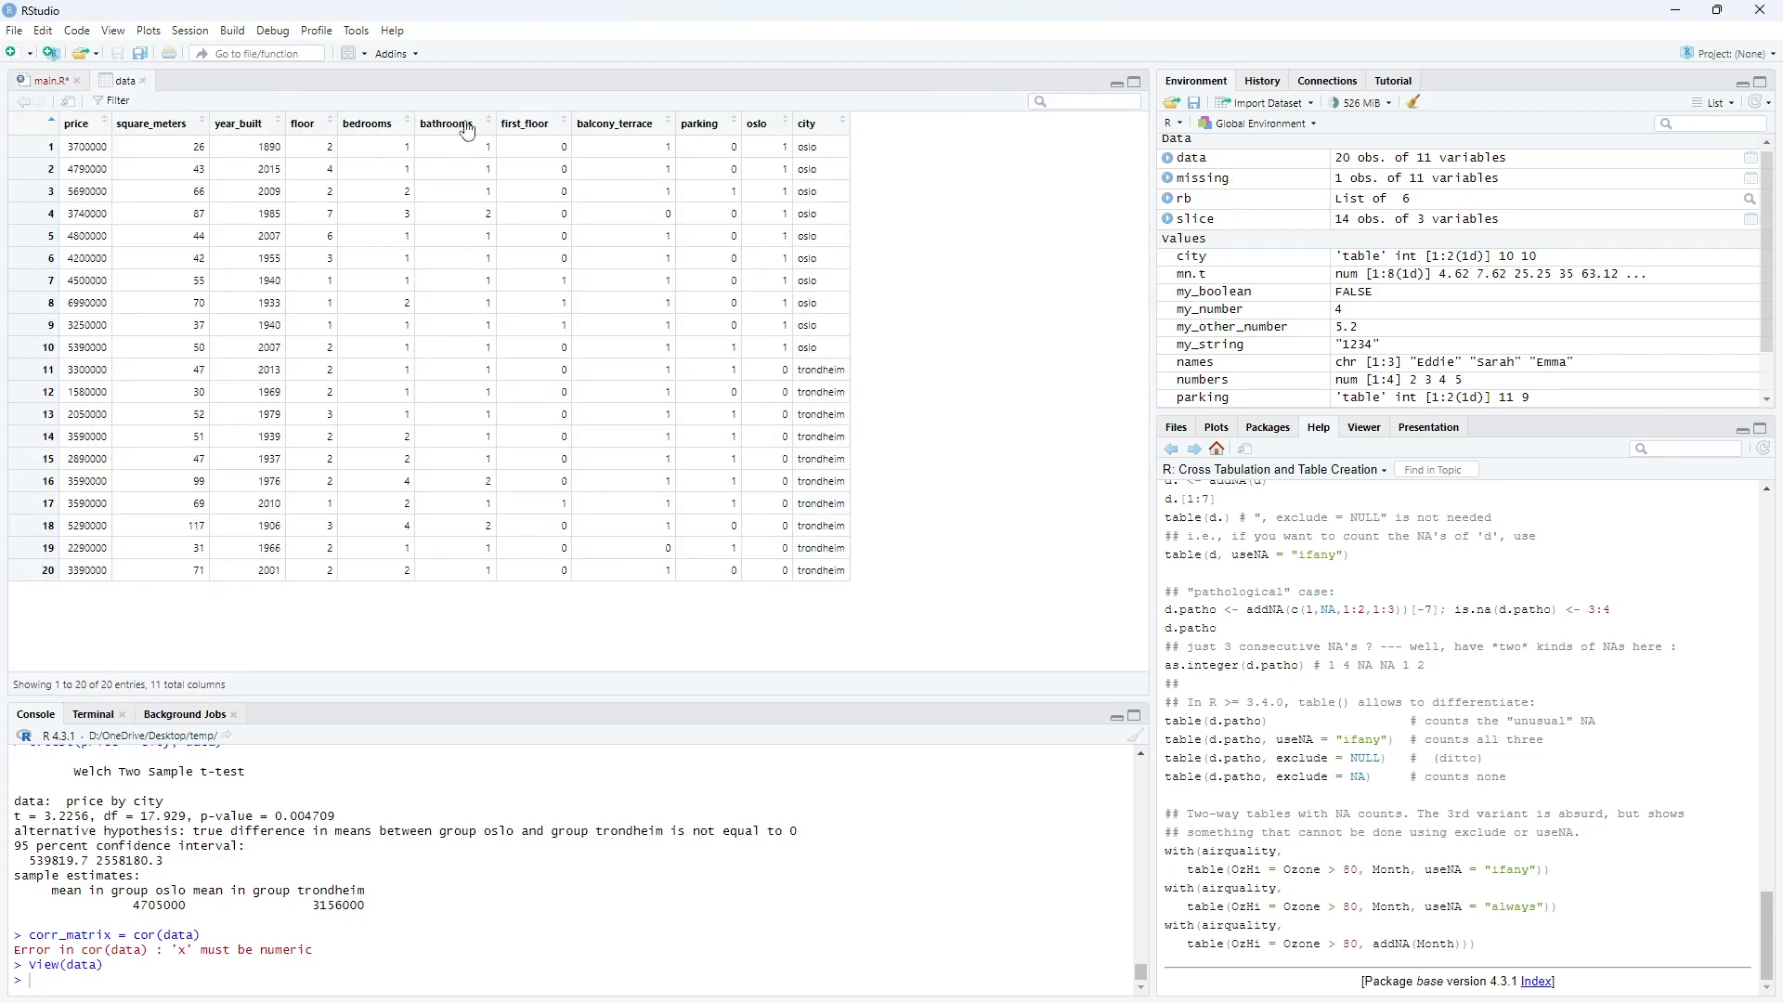
pyautogui.moveTo(758, 123)
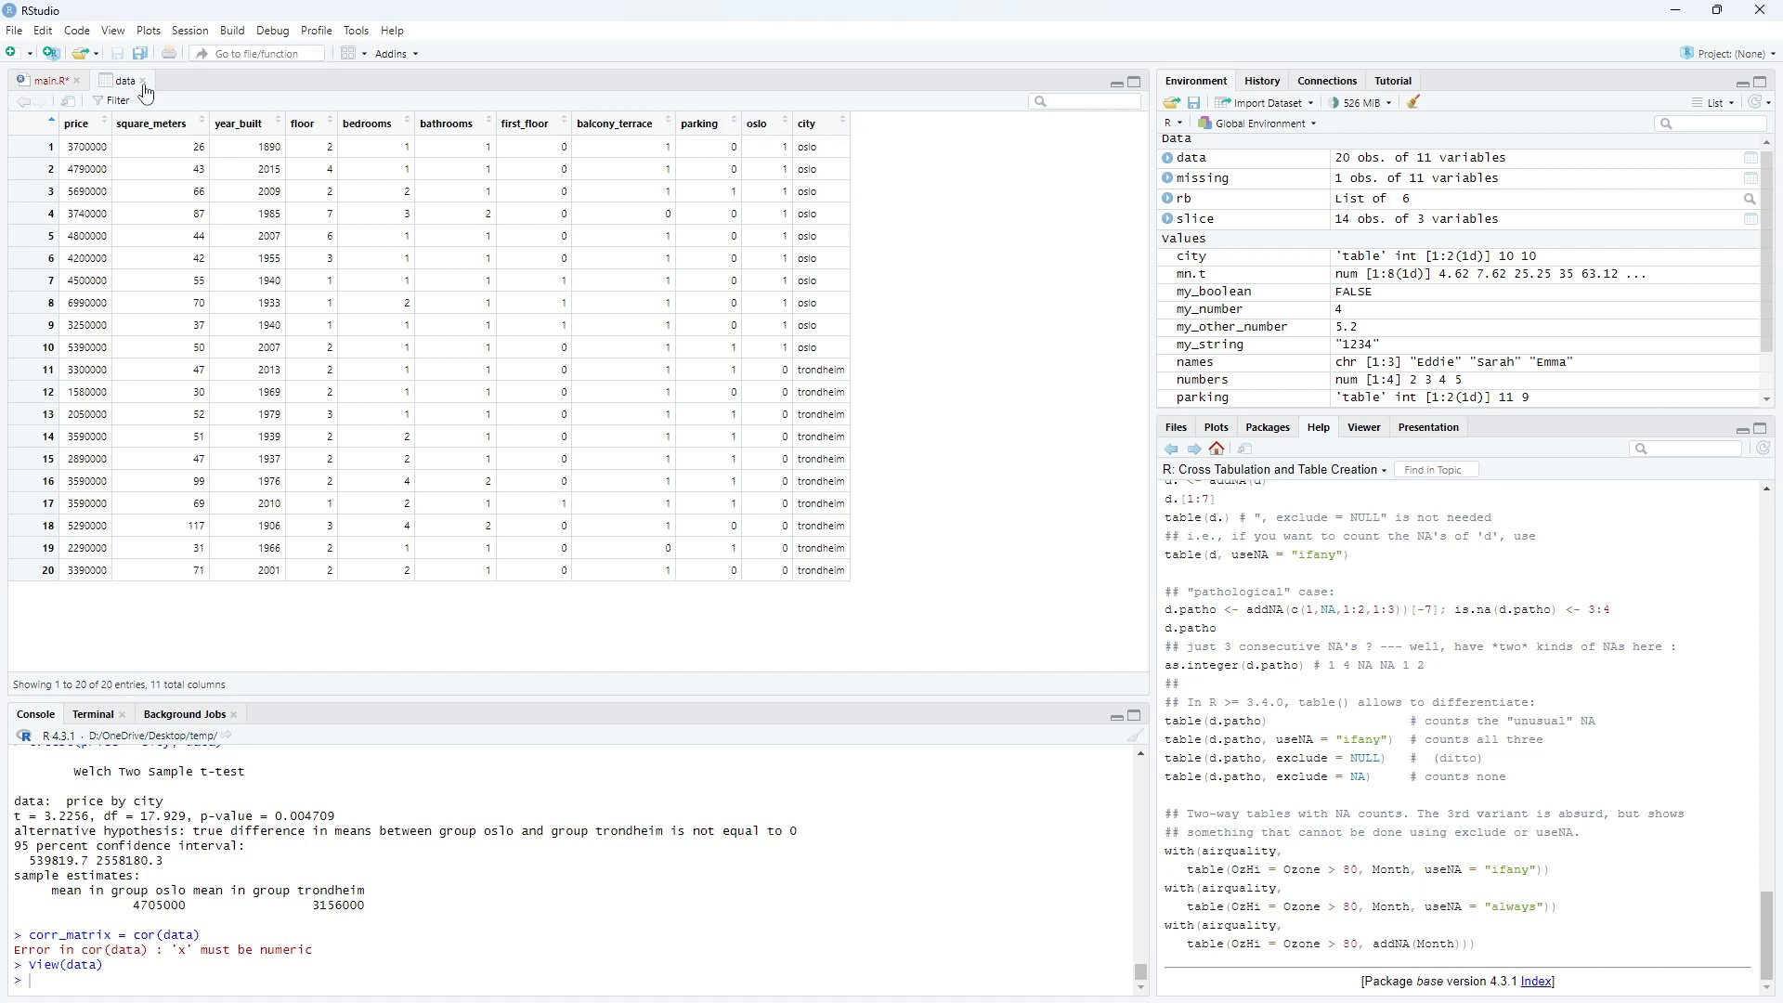
pyautogui.click(44, 80)
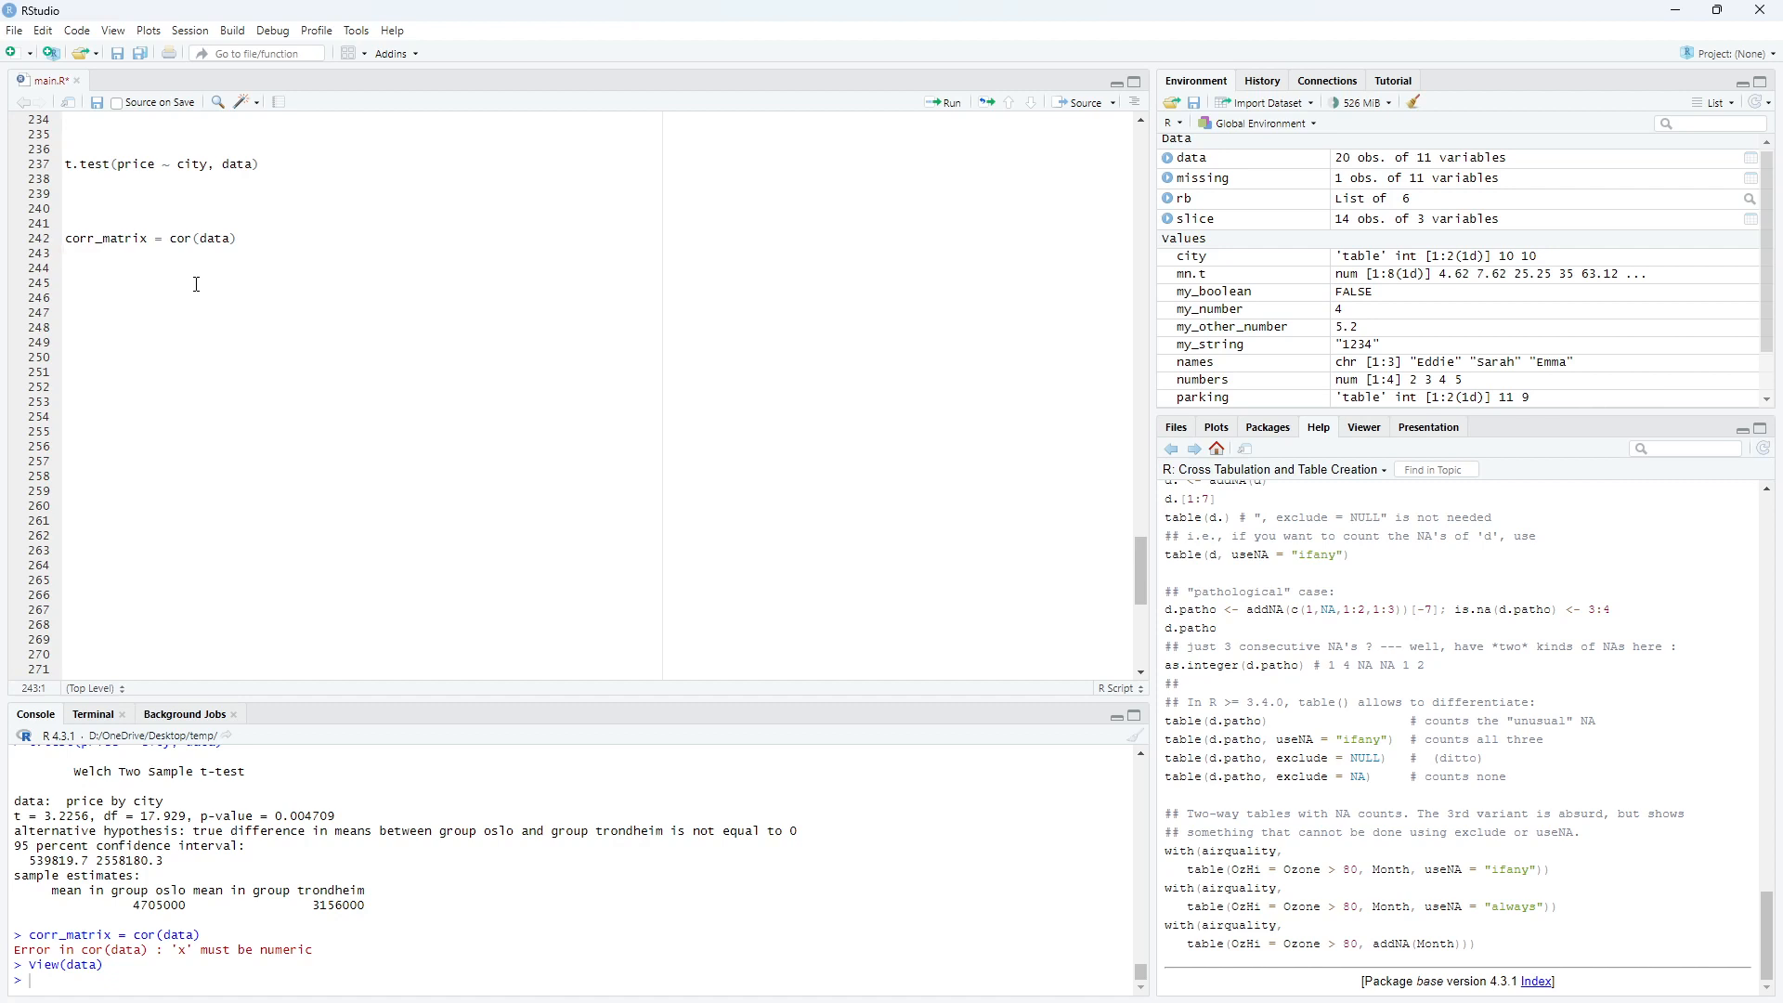
# - Write corr_matrix = cor(data[,c('price','square_meters','bedrooms')]) on a new line and run it
pyautogui.click(67, 269)
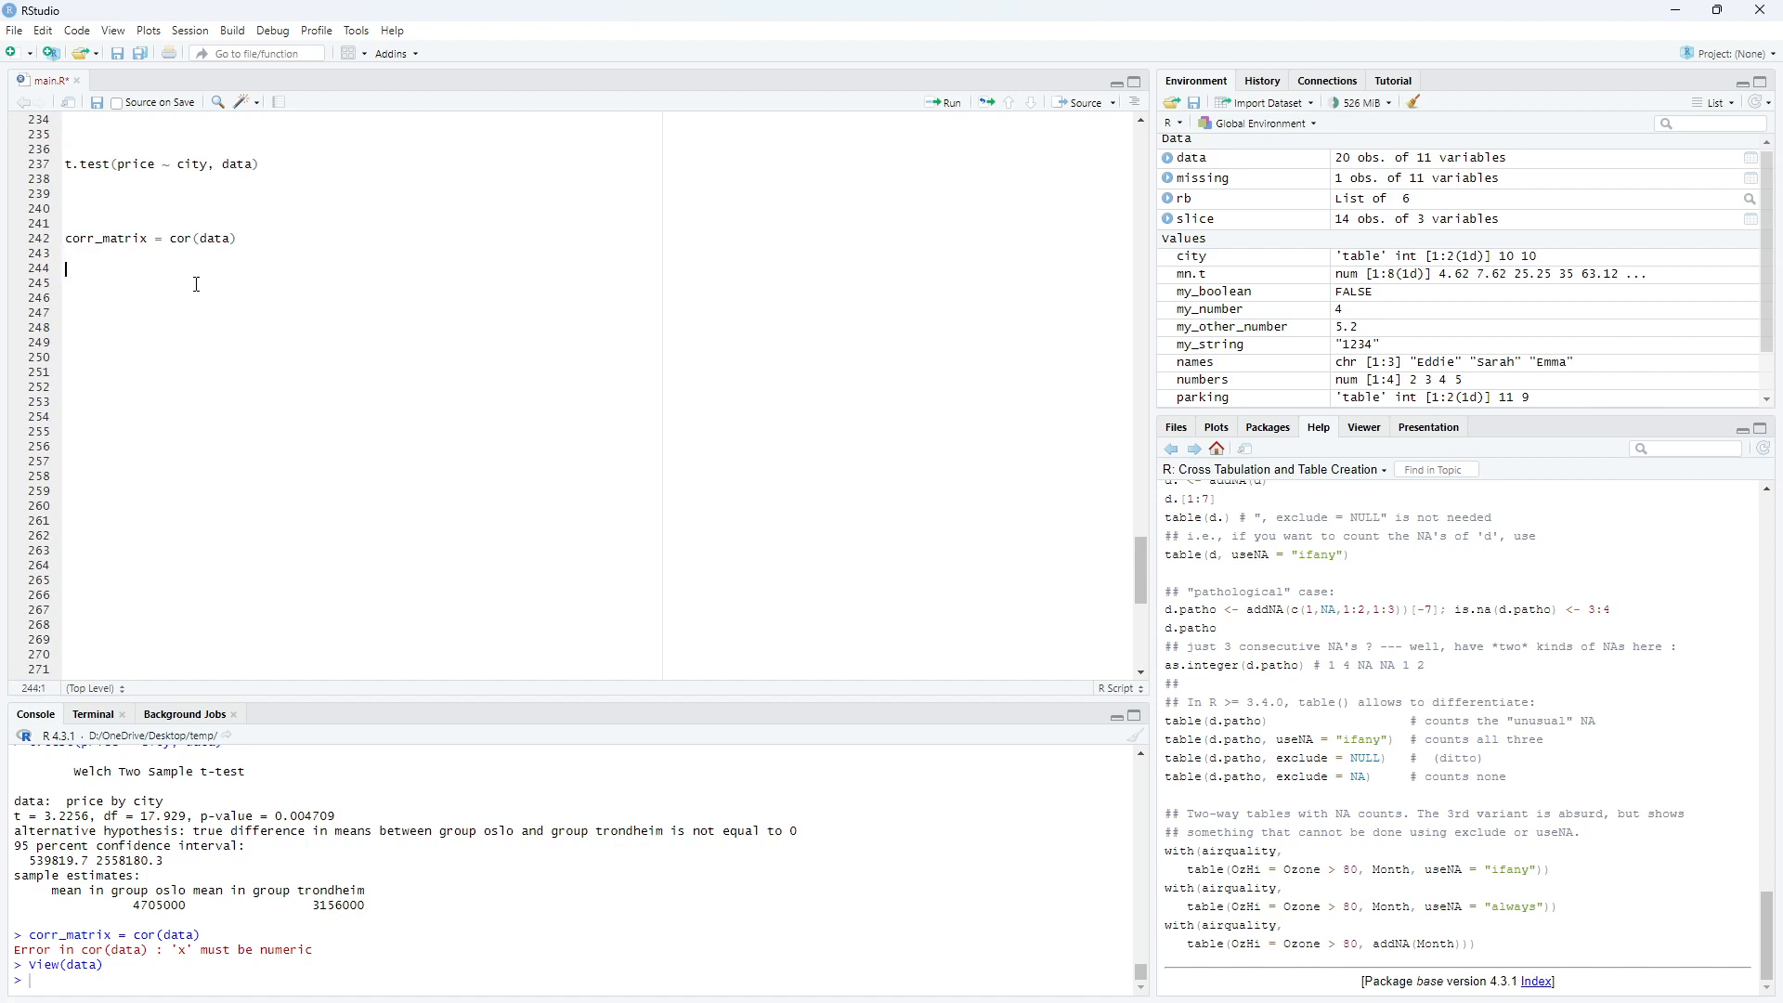
pyautogui.click(67, 254)
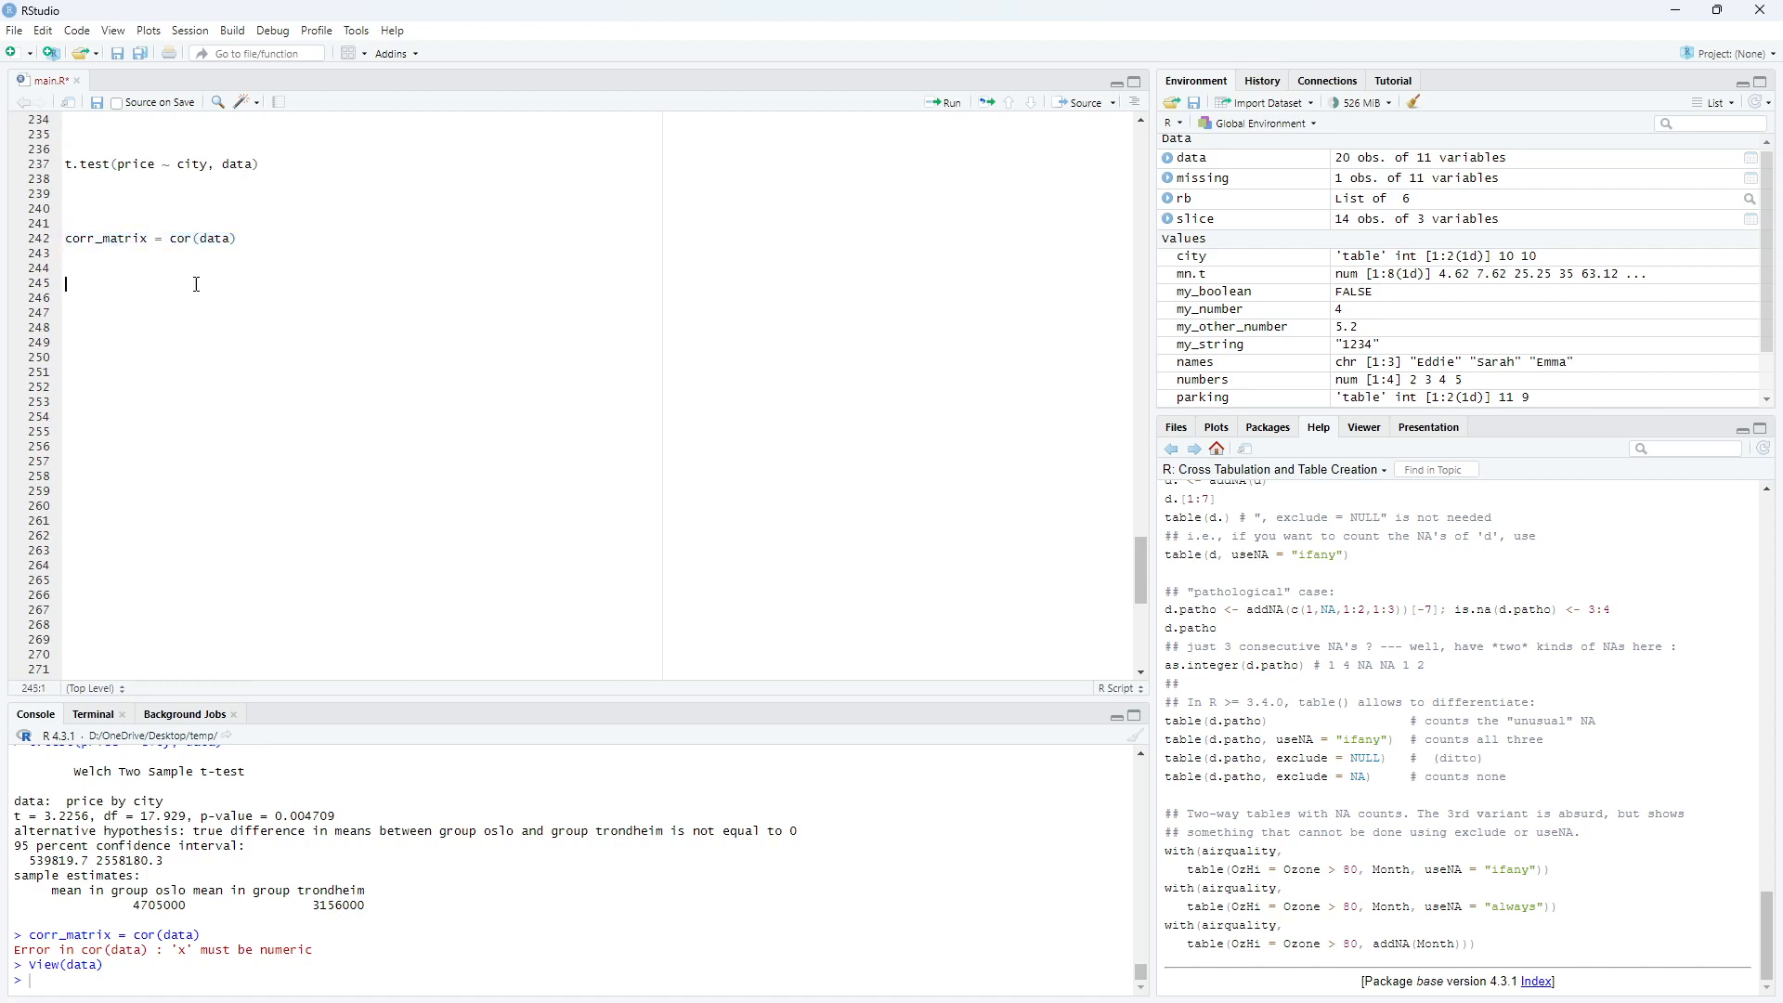
pyautogui.write('corr_matrix = cor(data)')
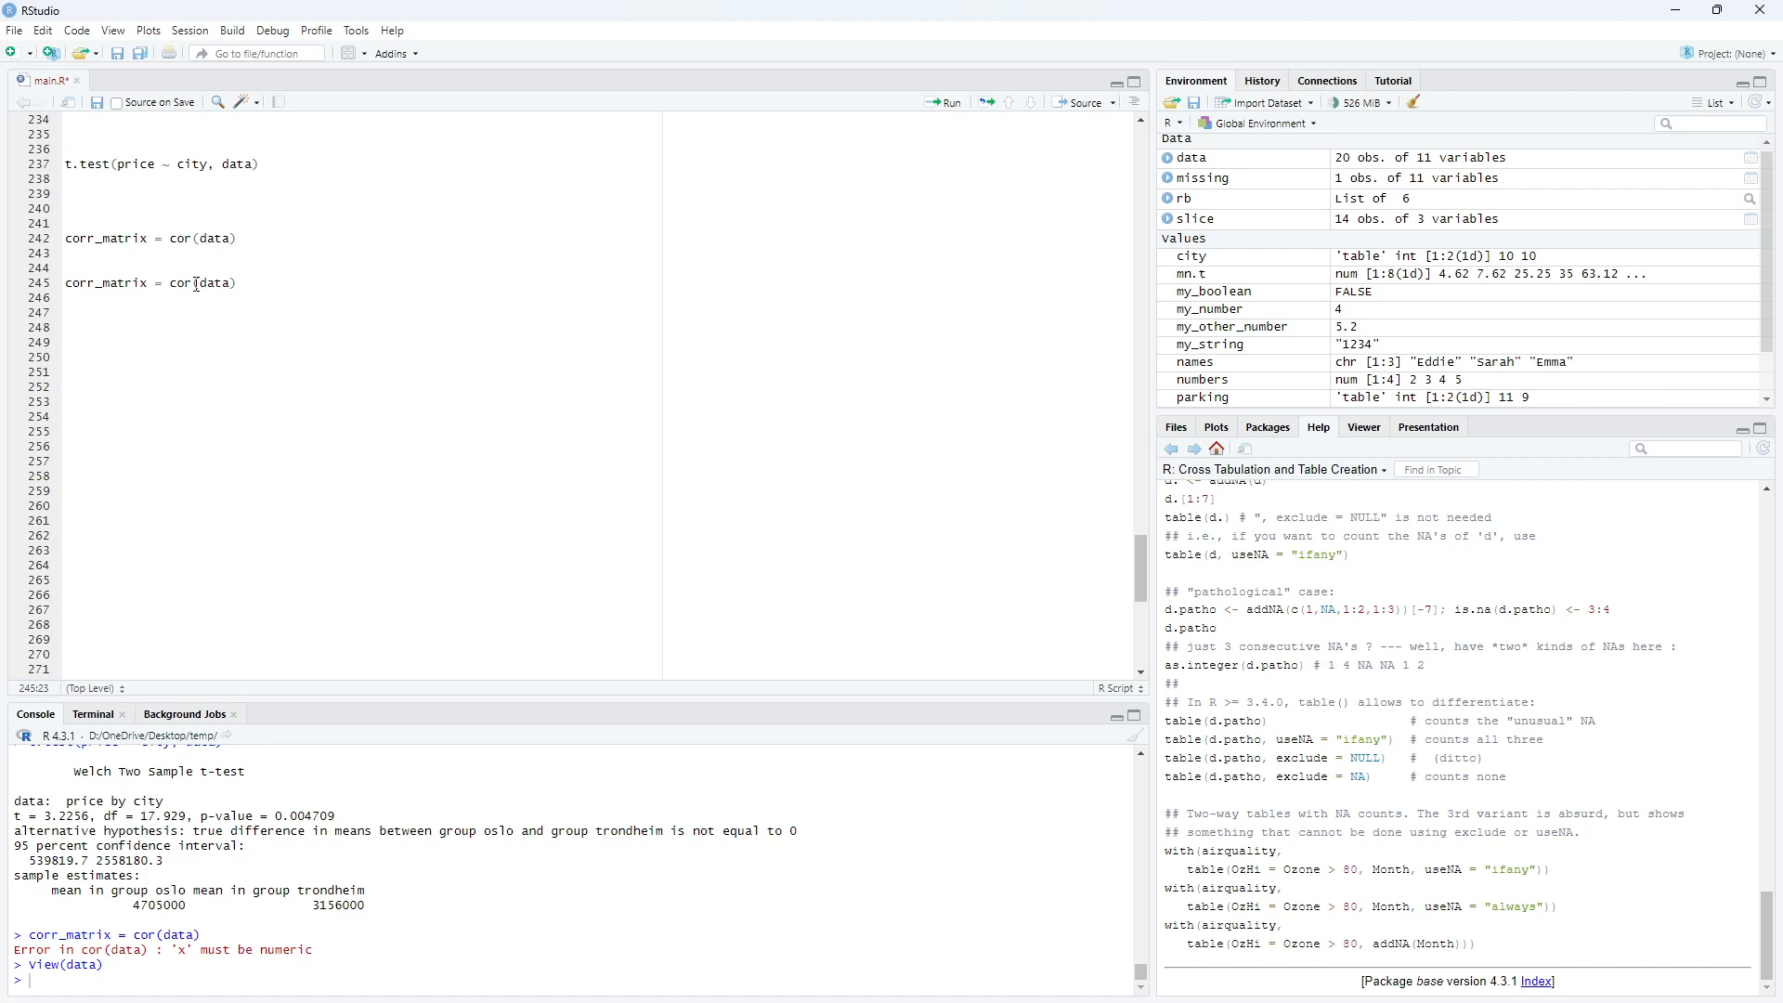
pyautogui.write('[')
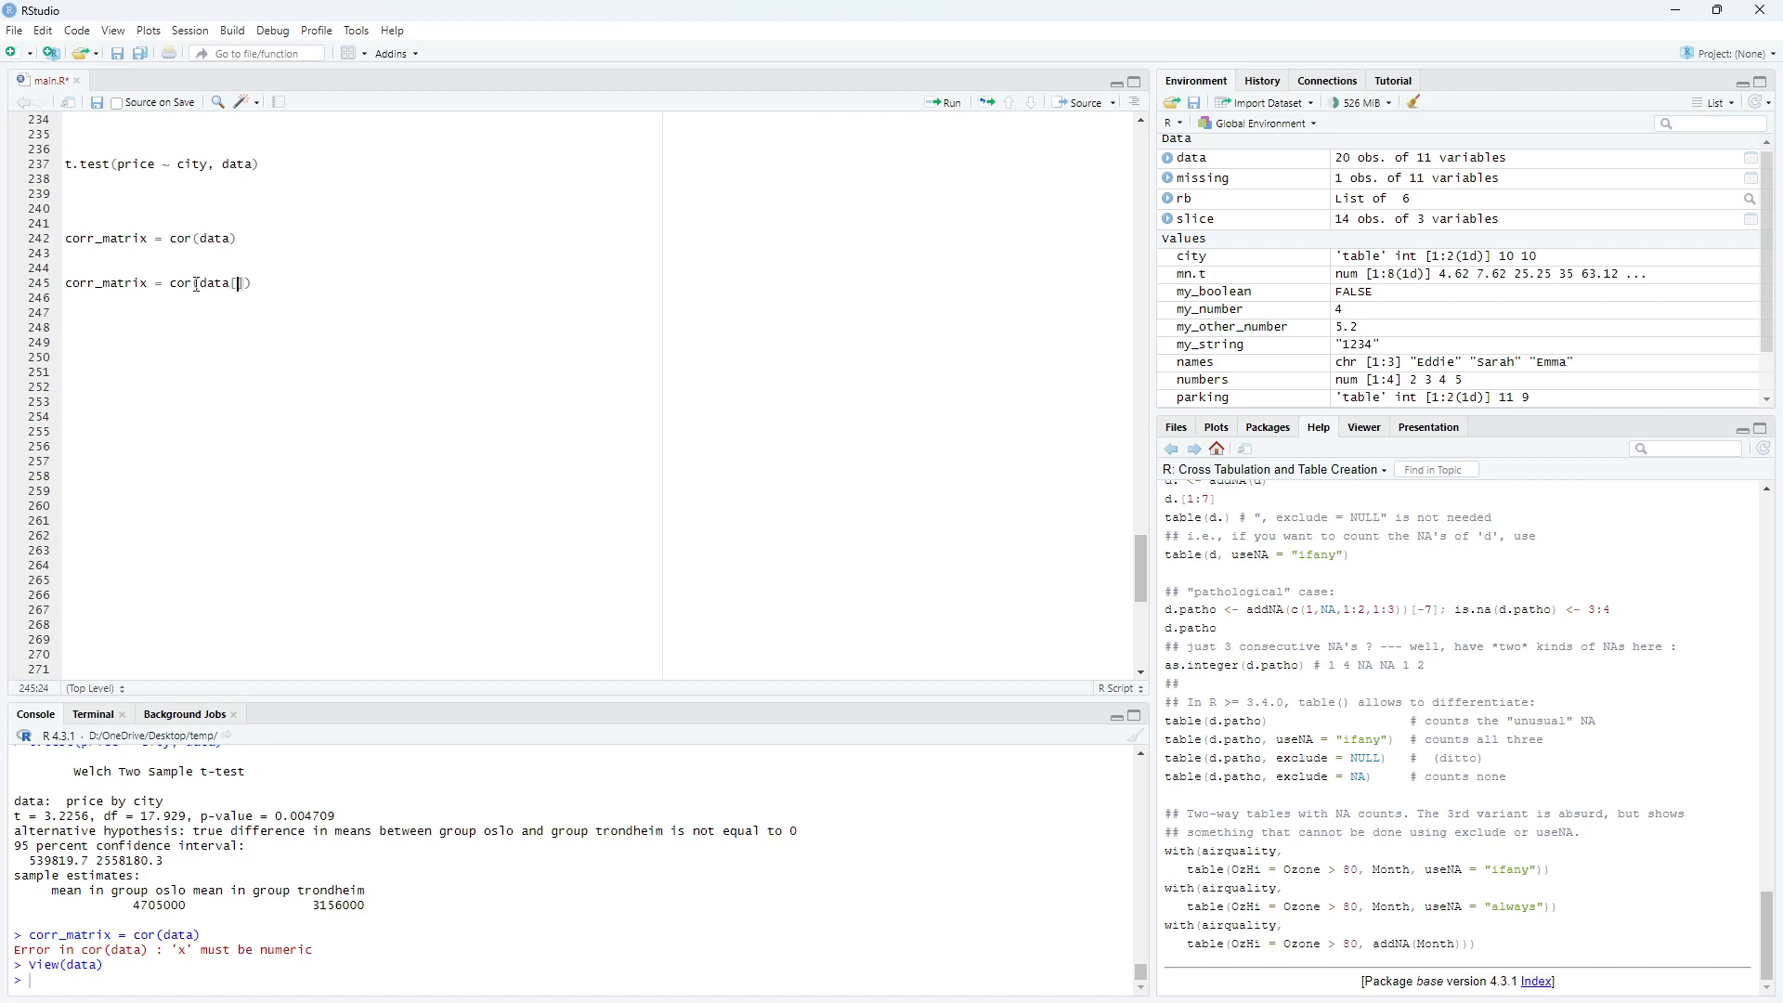
pyautogui.write(',')
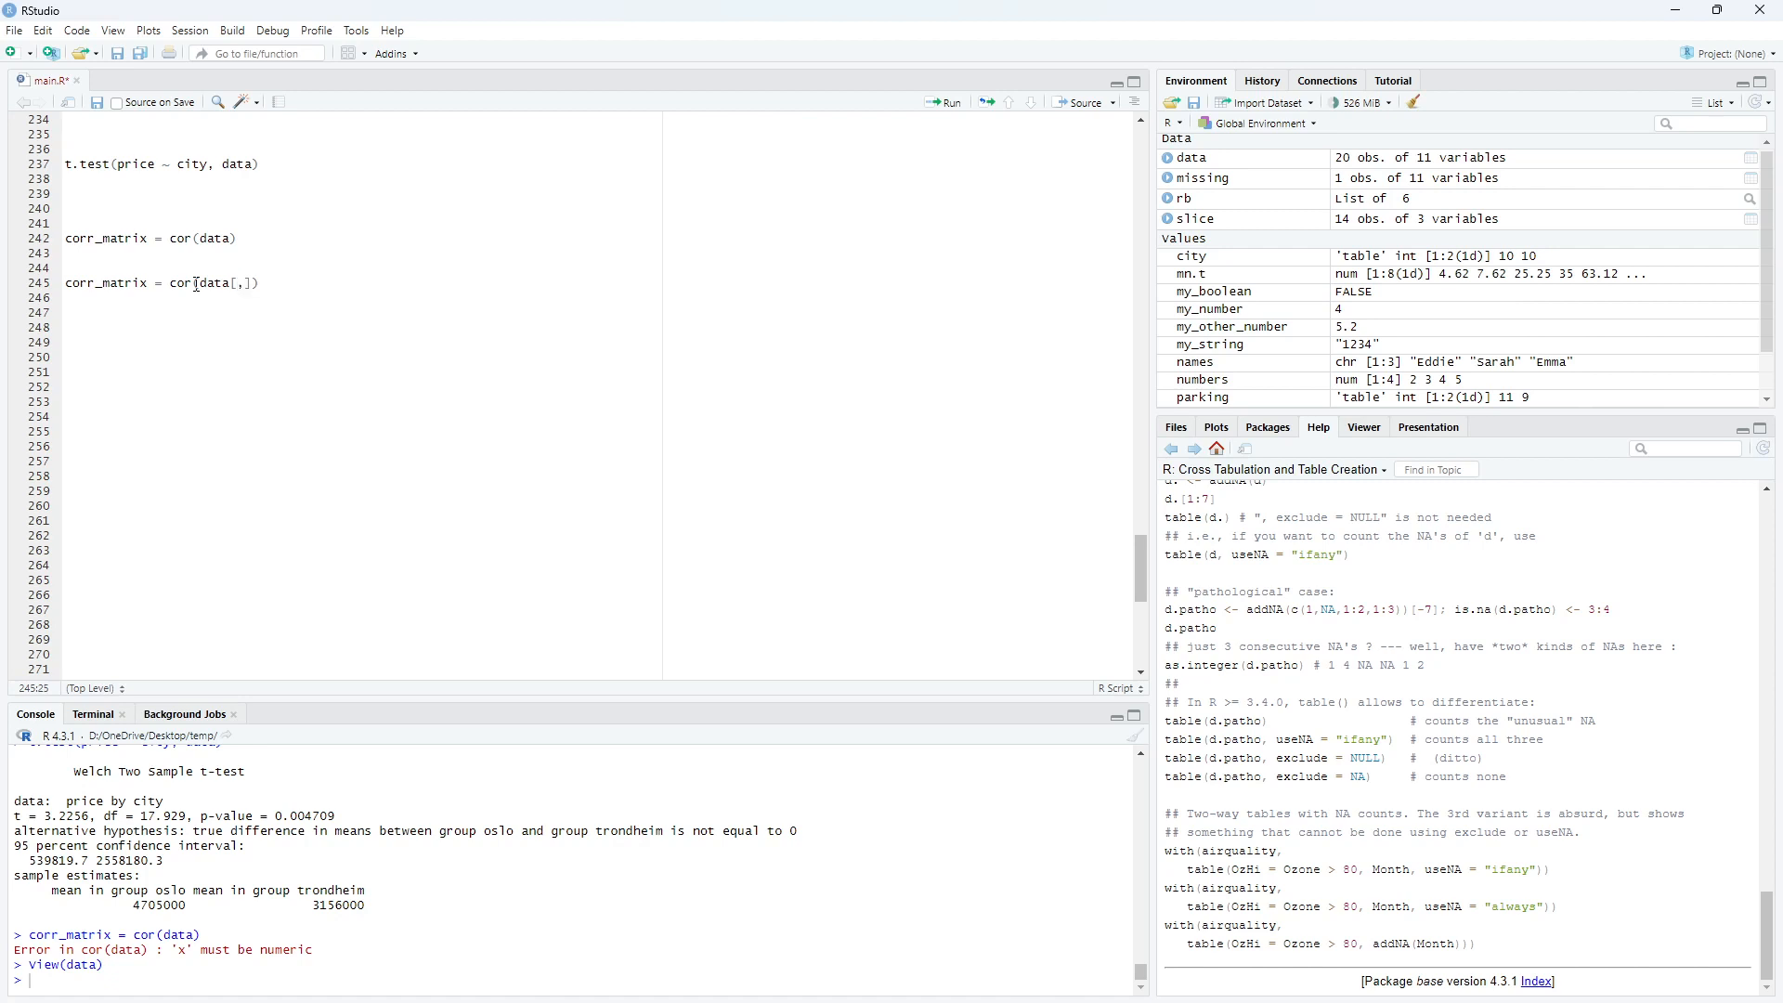
pyautogui.write('c(')
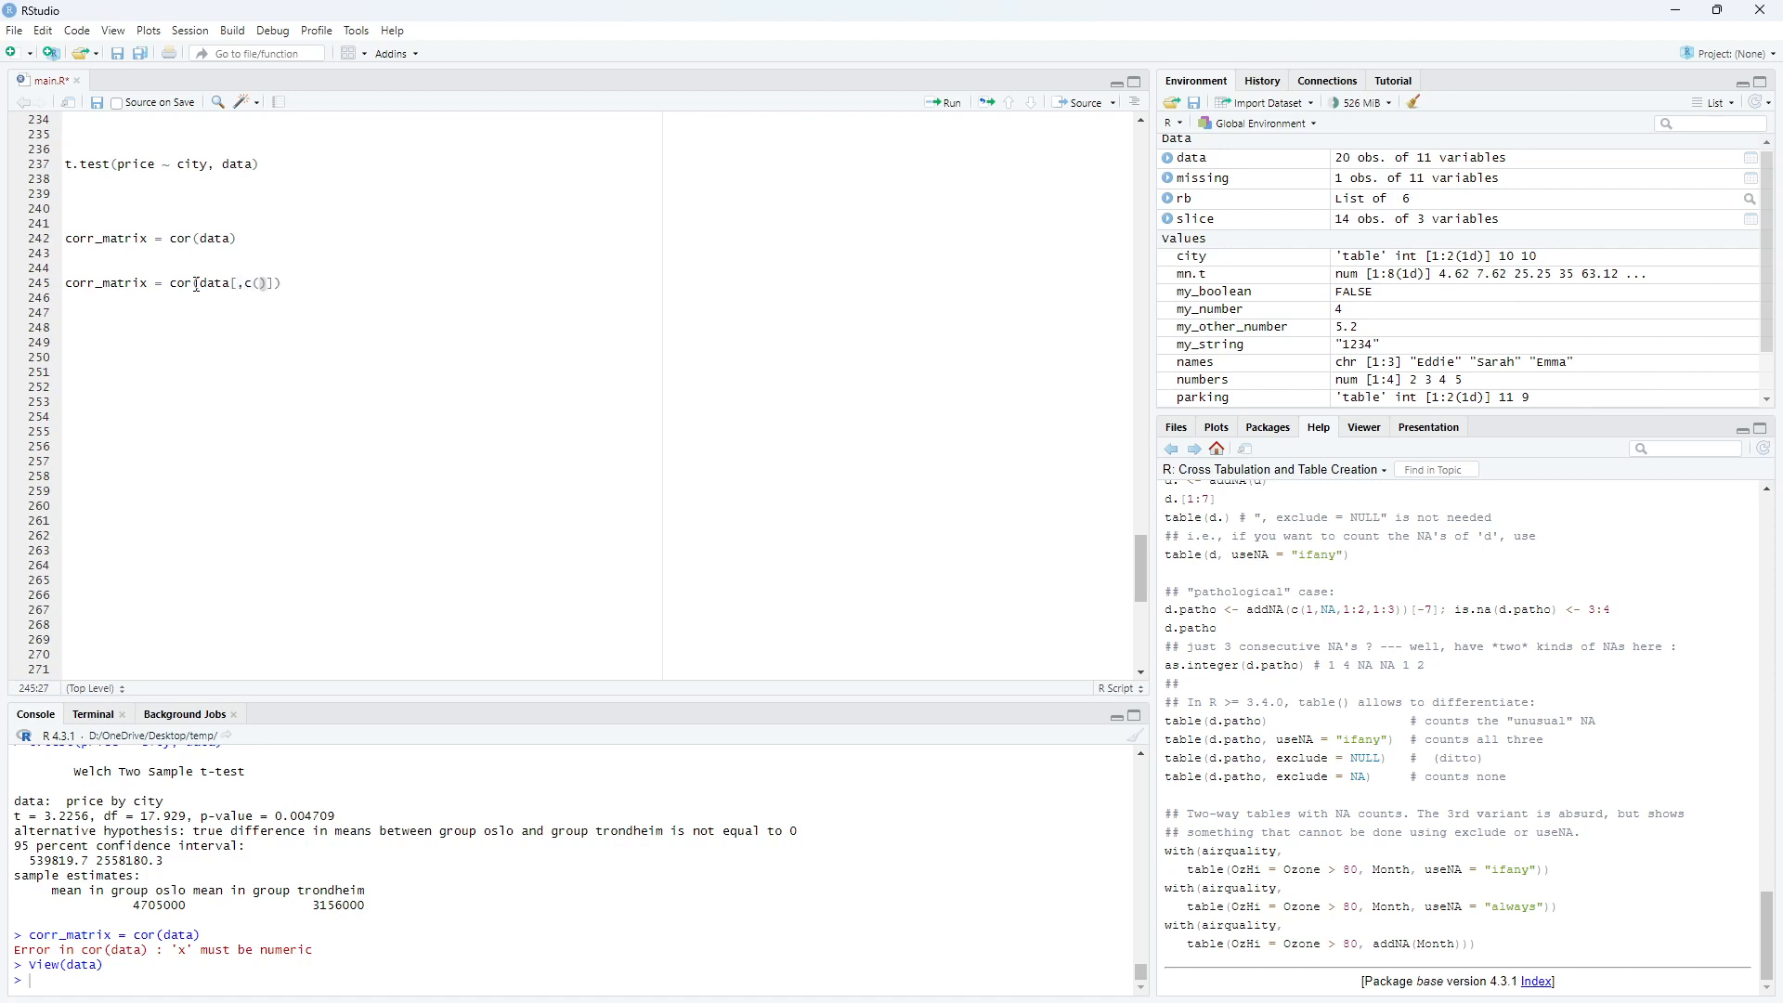
pyautogui.write("''")
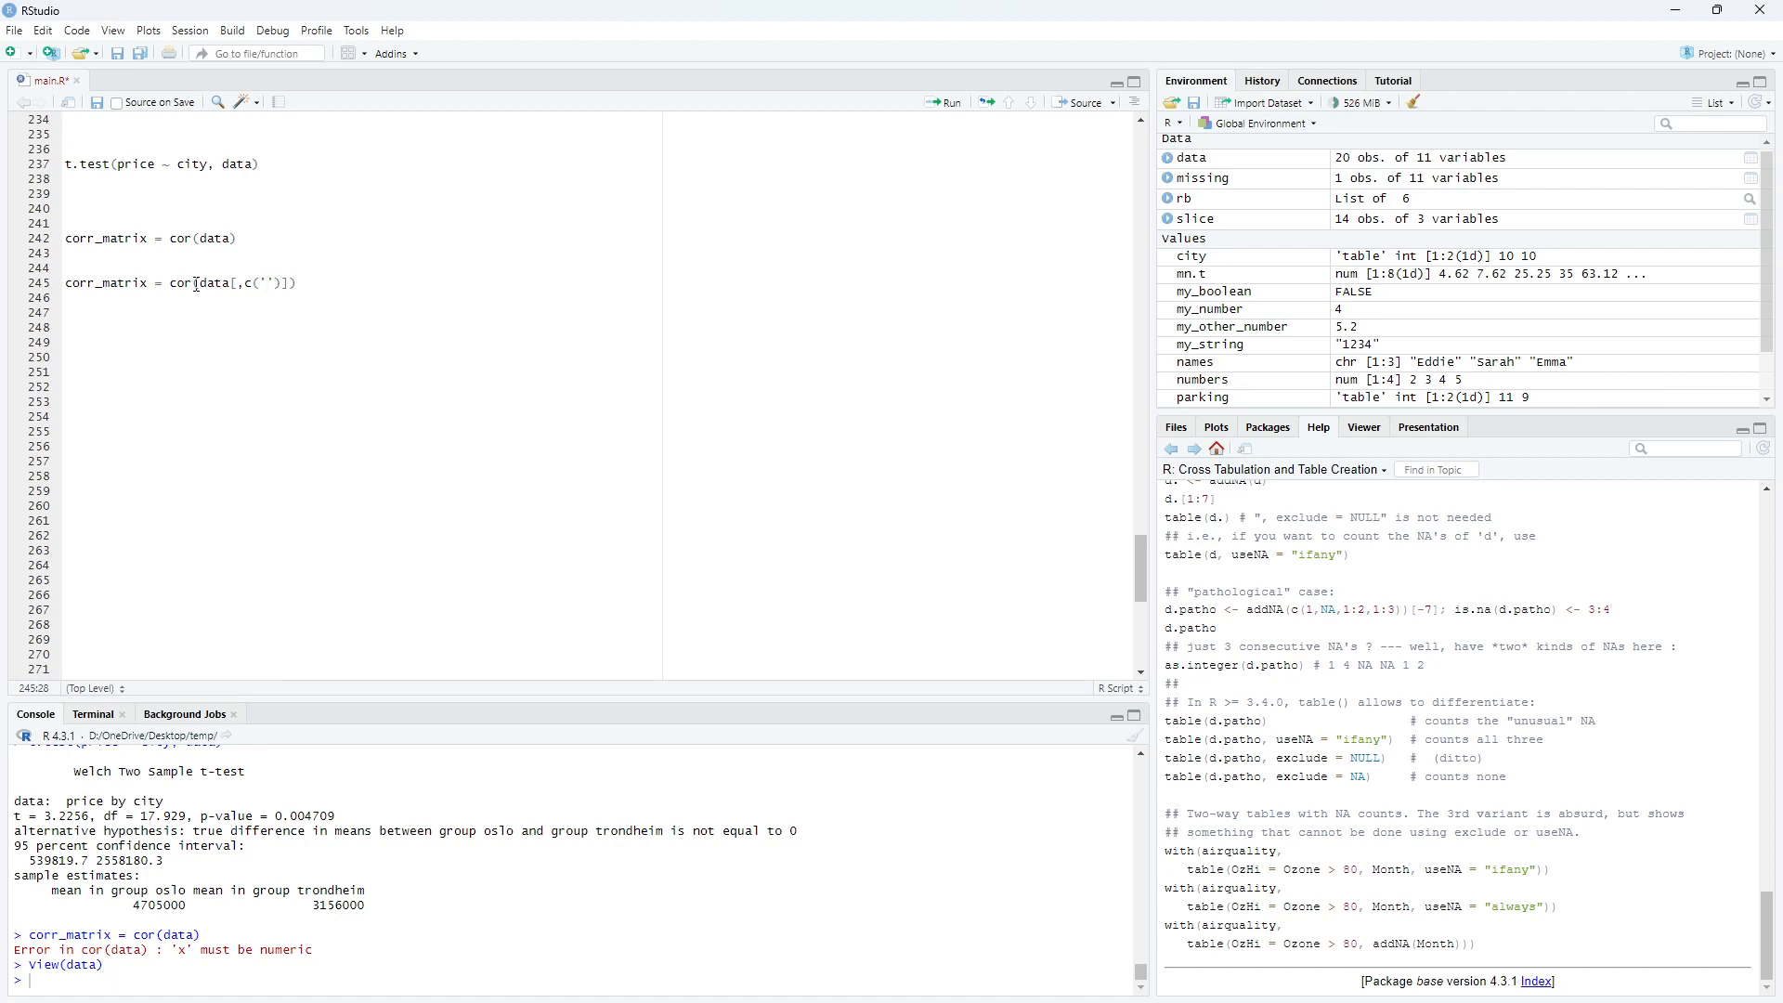
pyautogui.write('price",')
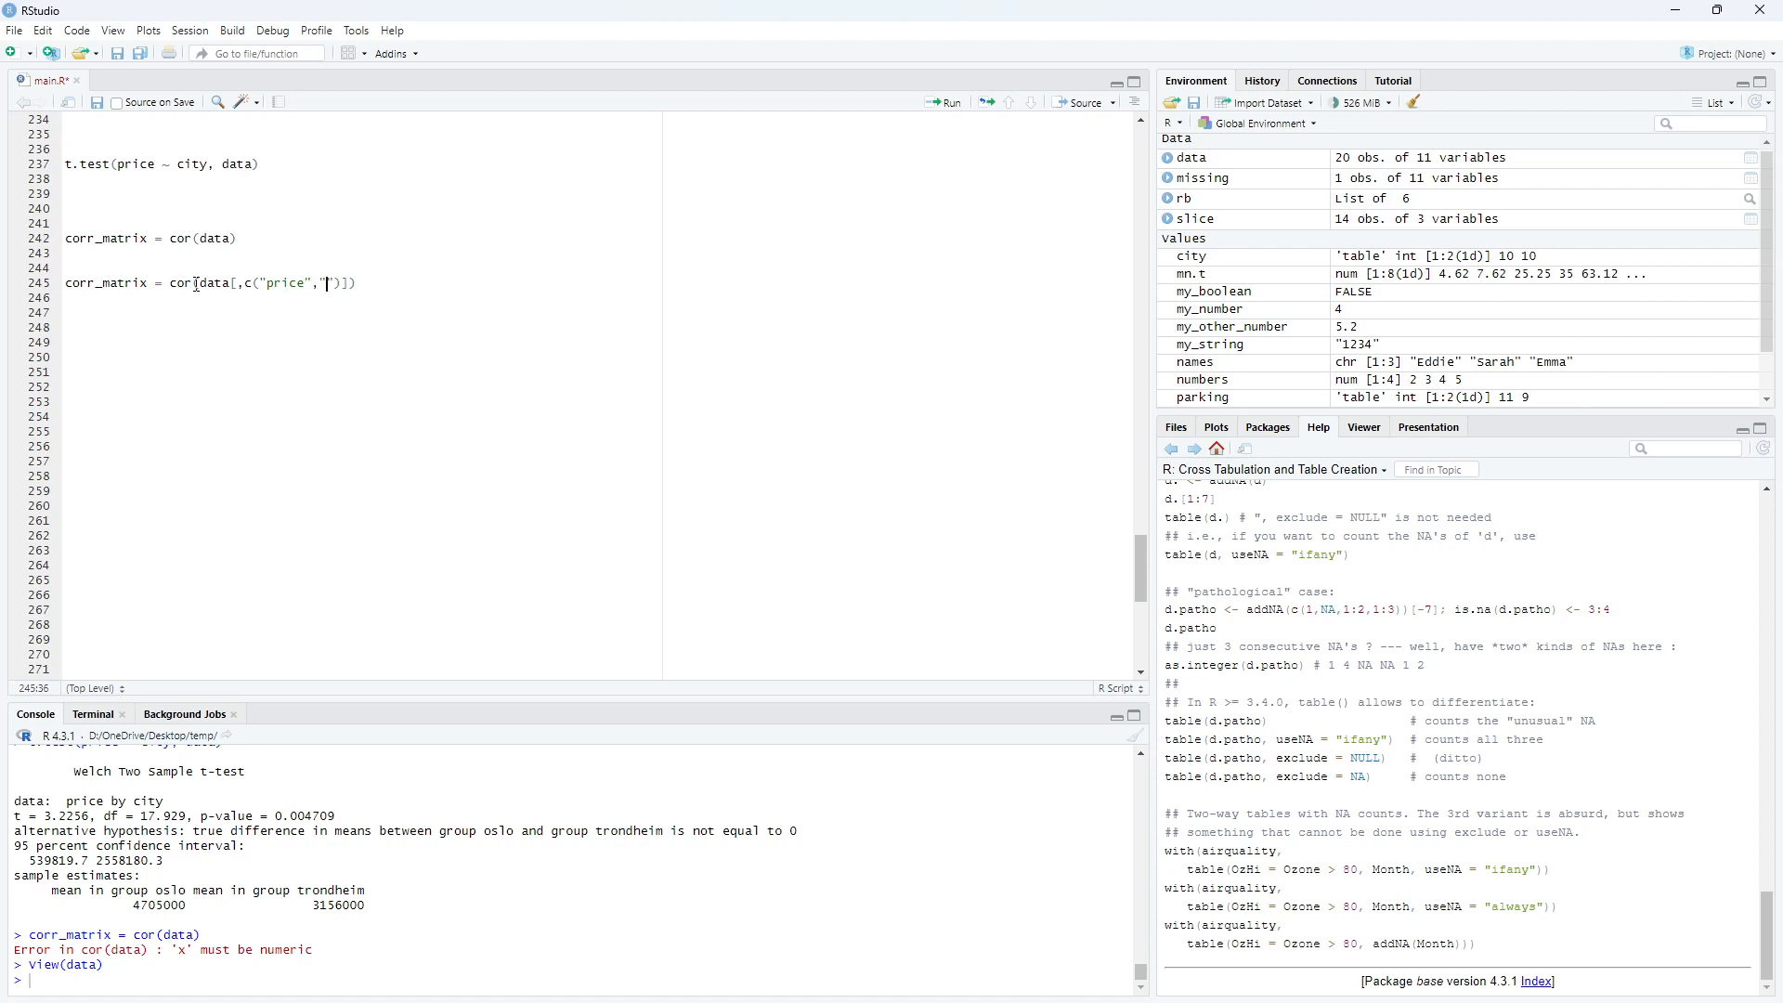
pyautogui.write('square')
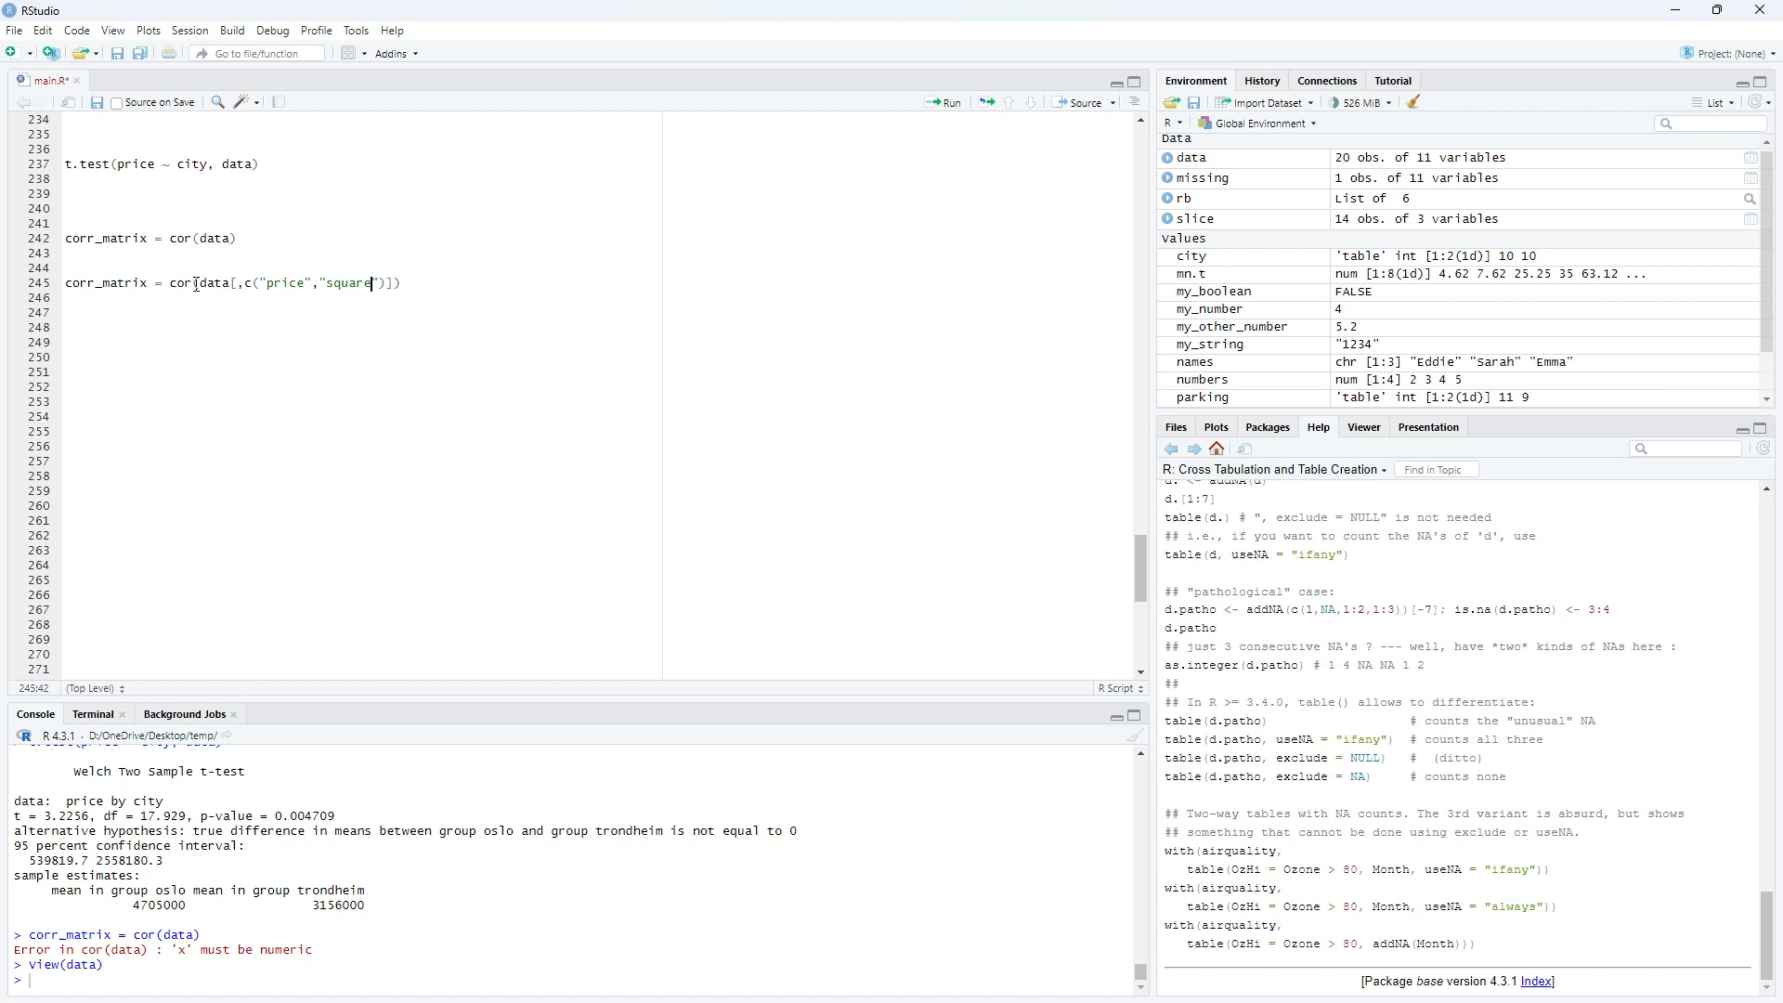
pyautogui.write('_meters')
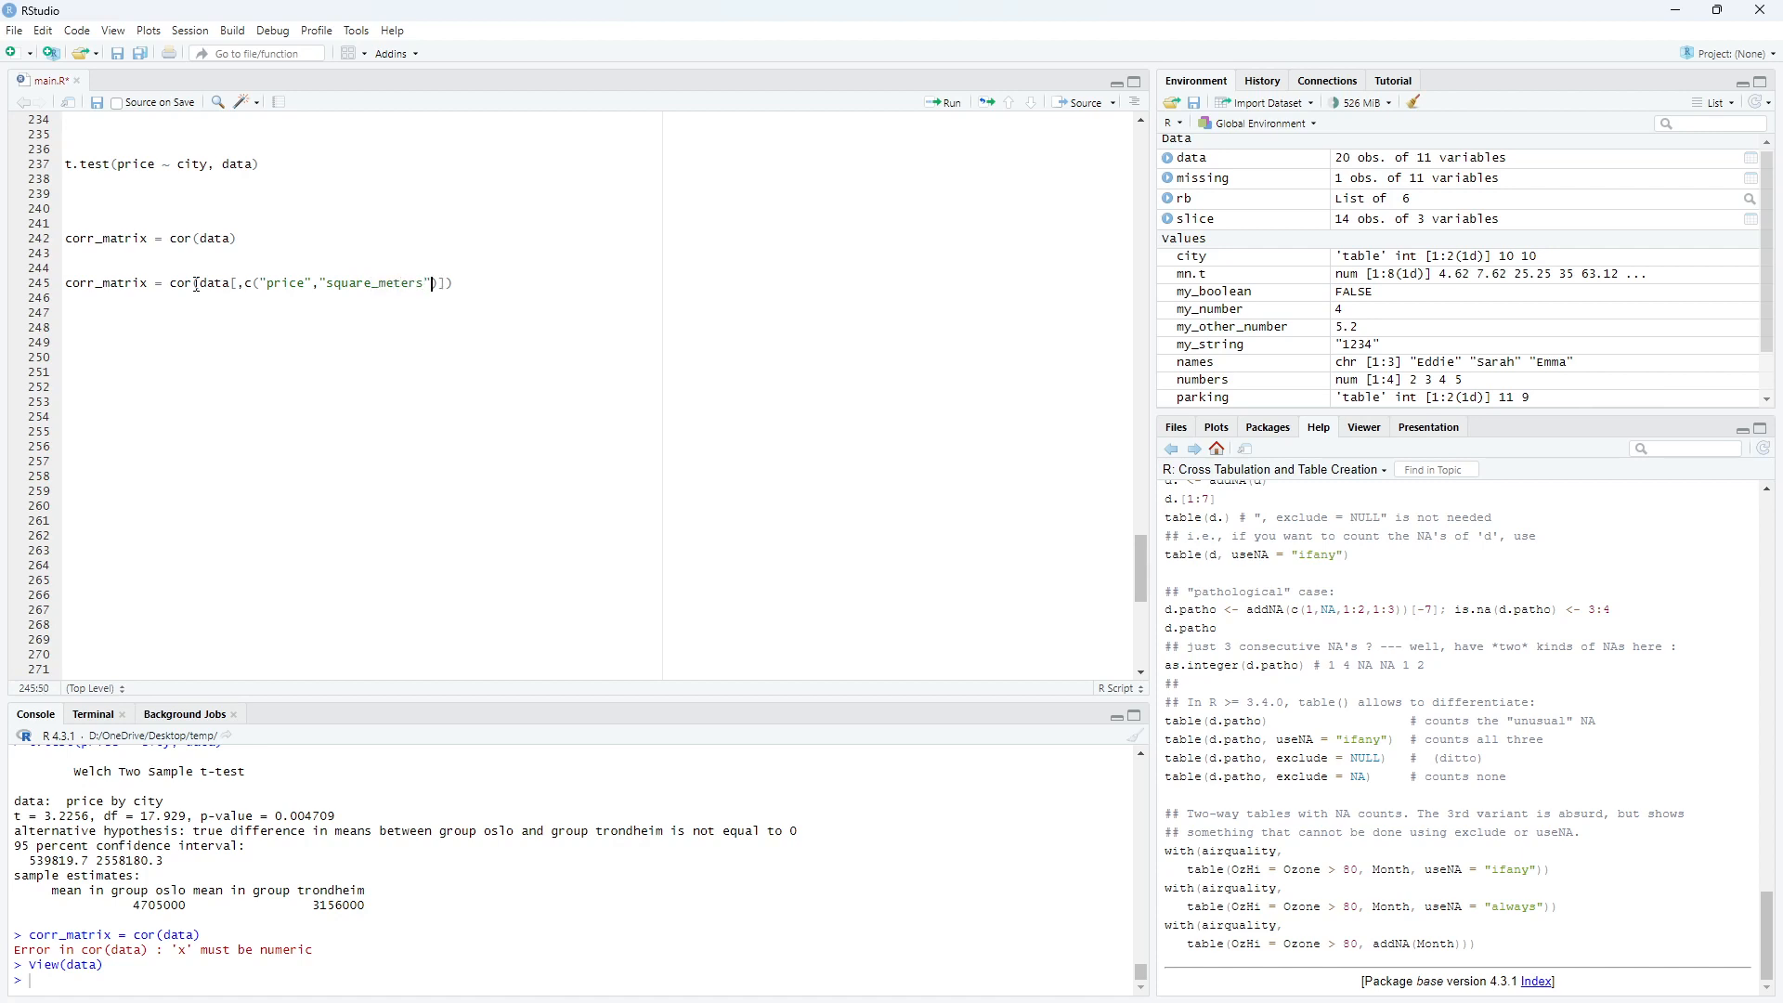
pyautogui.write(',"bedrooms')
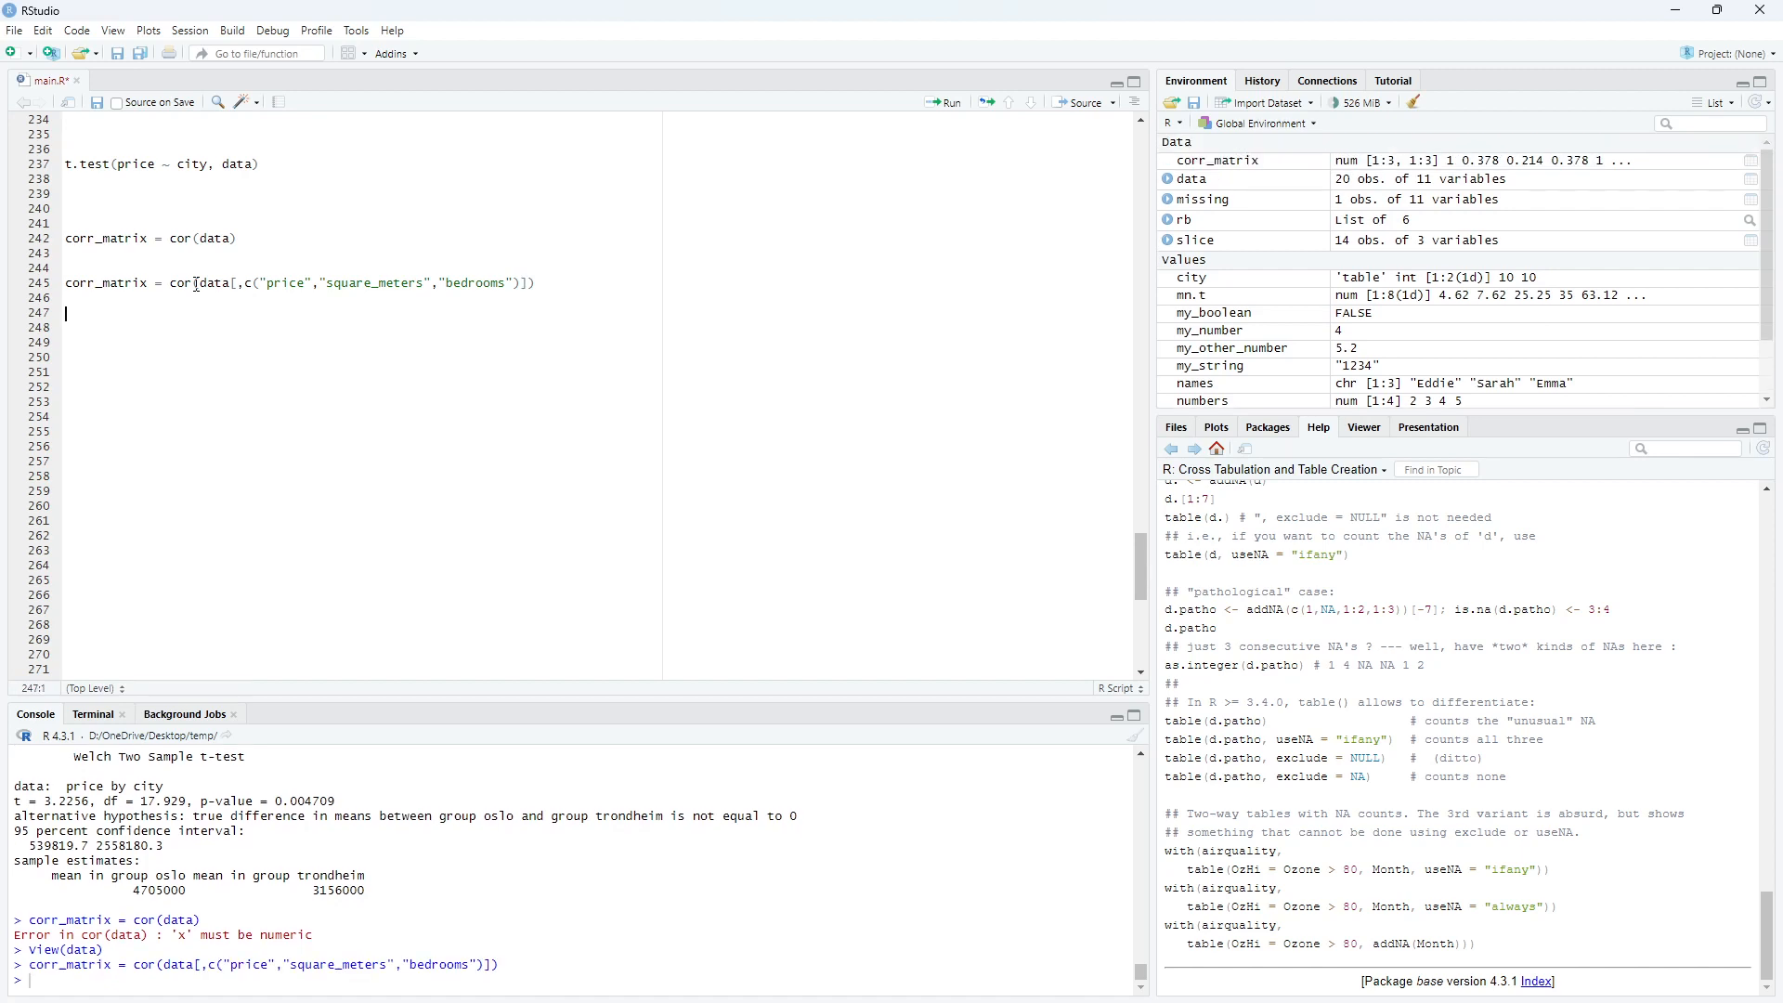
# - Print corr_matrix and point out values such as square_meters–bedrooms 0.919 and price–square_meters 0.378
pyautogui.write('corr_matrix')
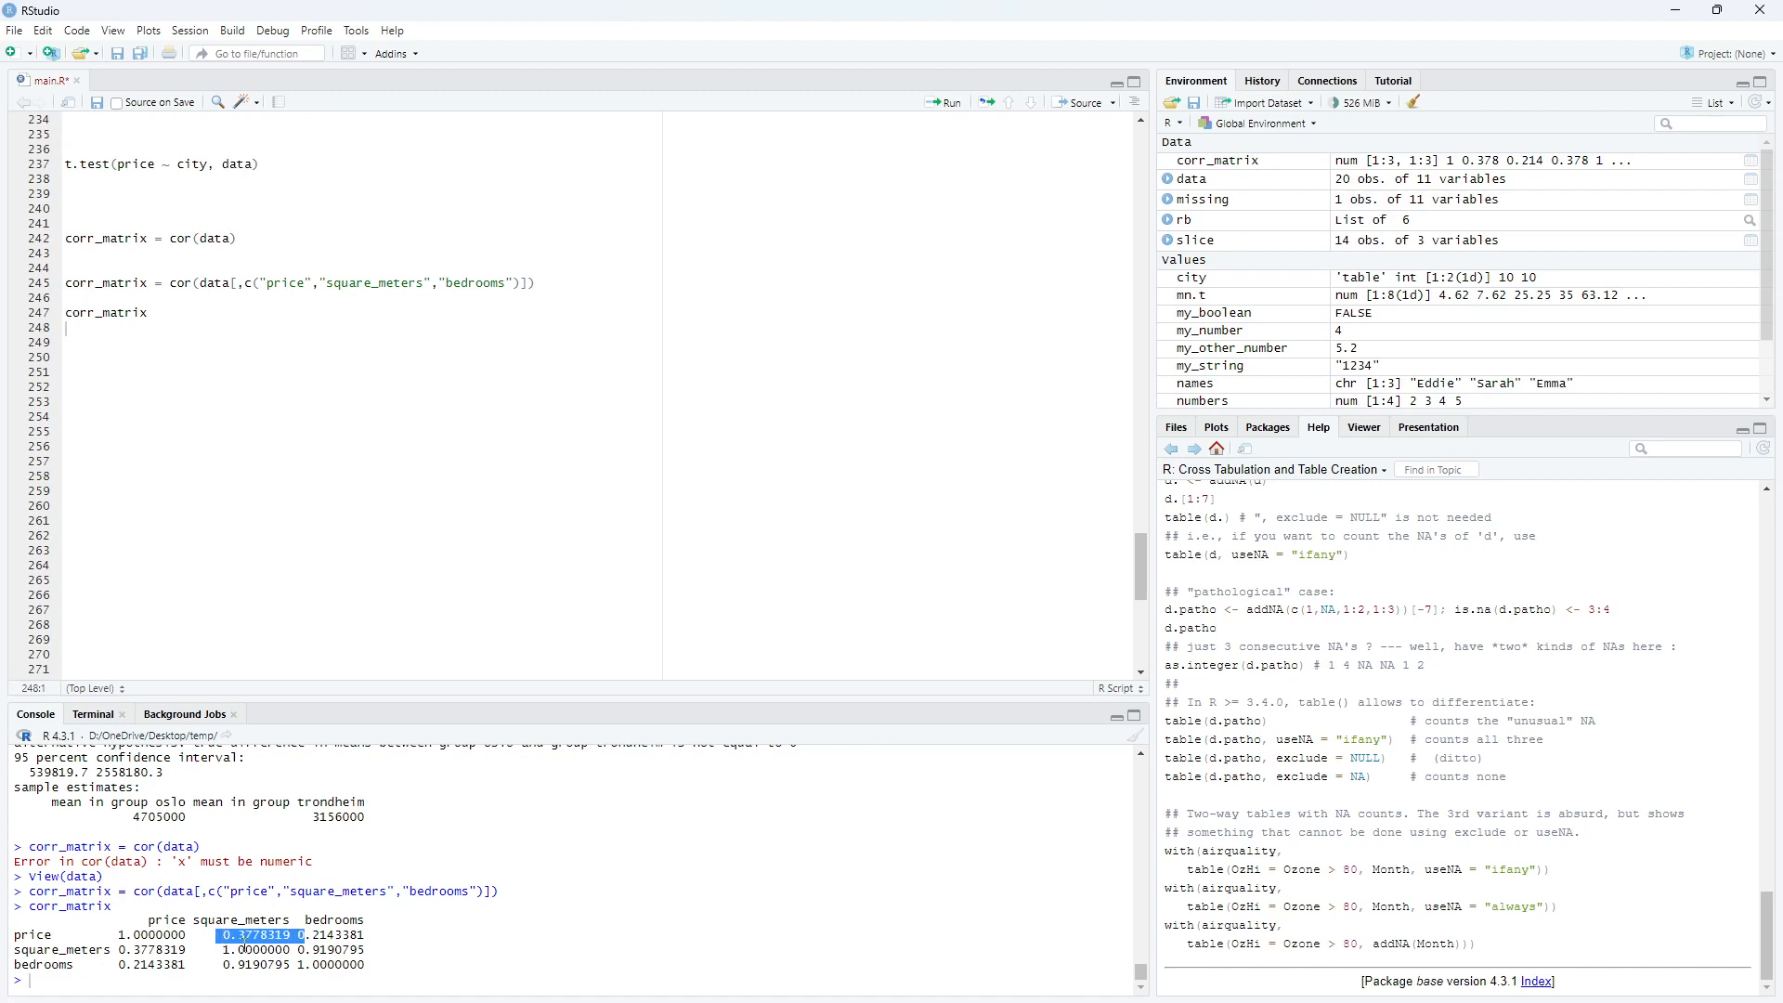
pyautogui.click(91, 934)
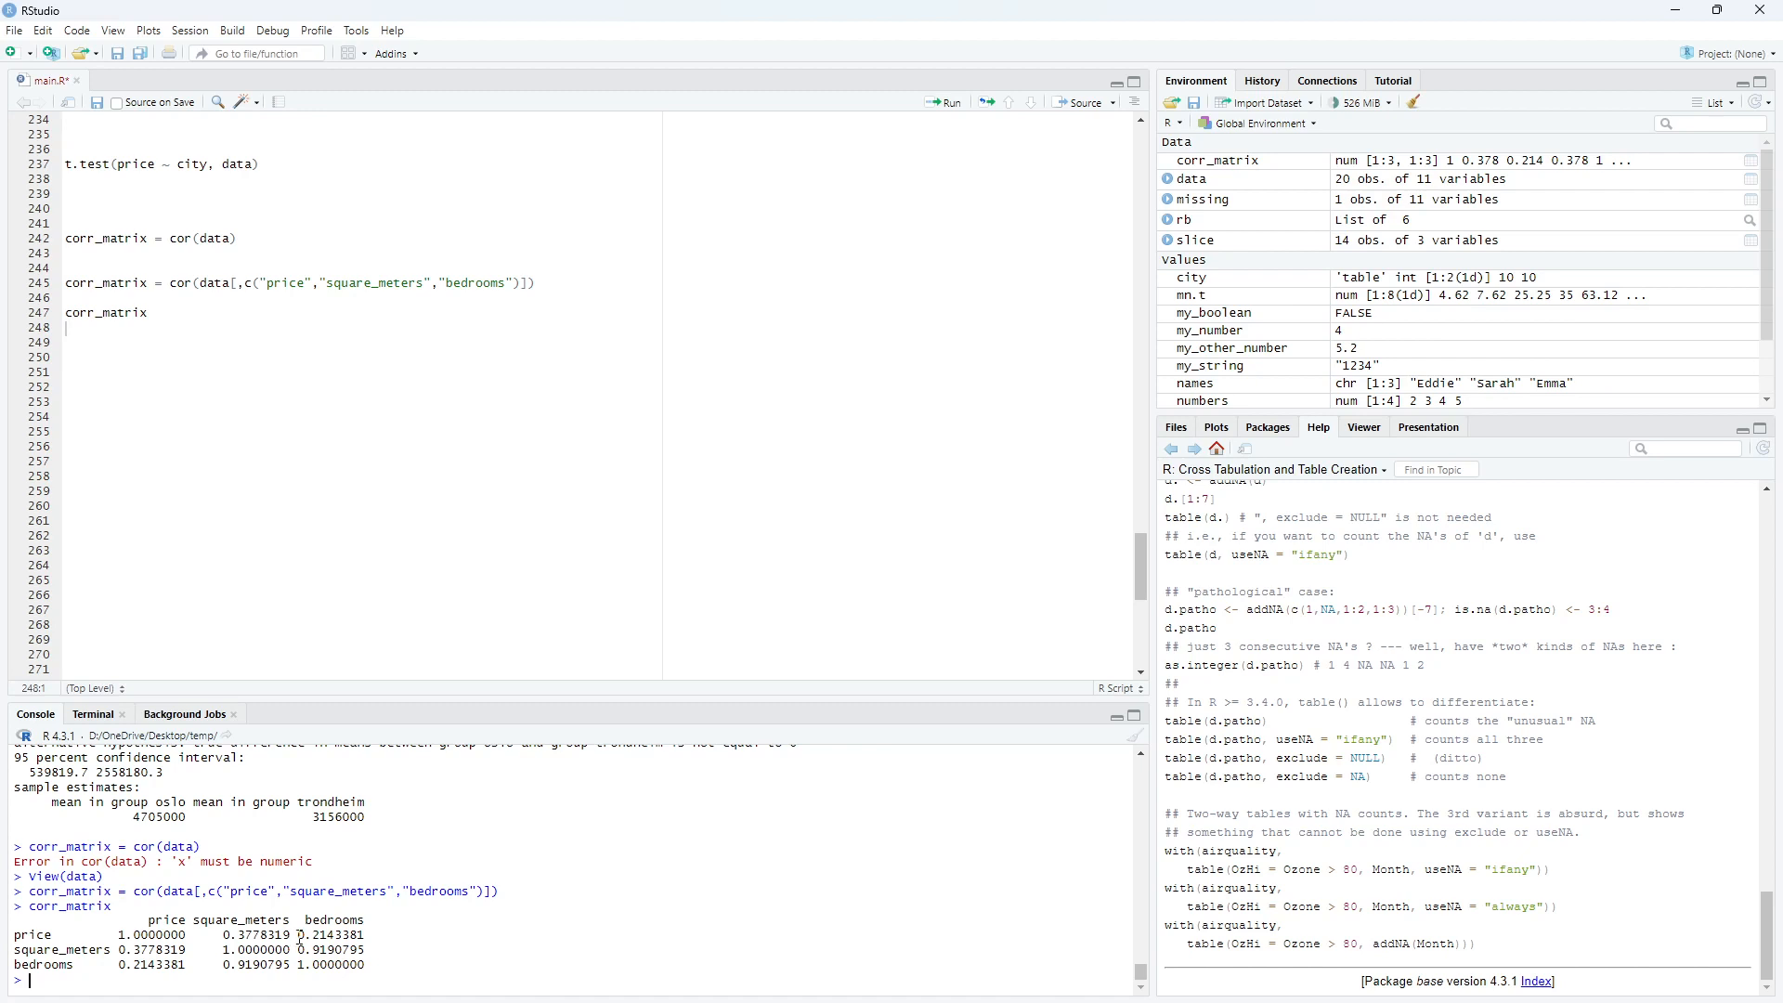
pyautogui.doubleClick(305, 934)
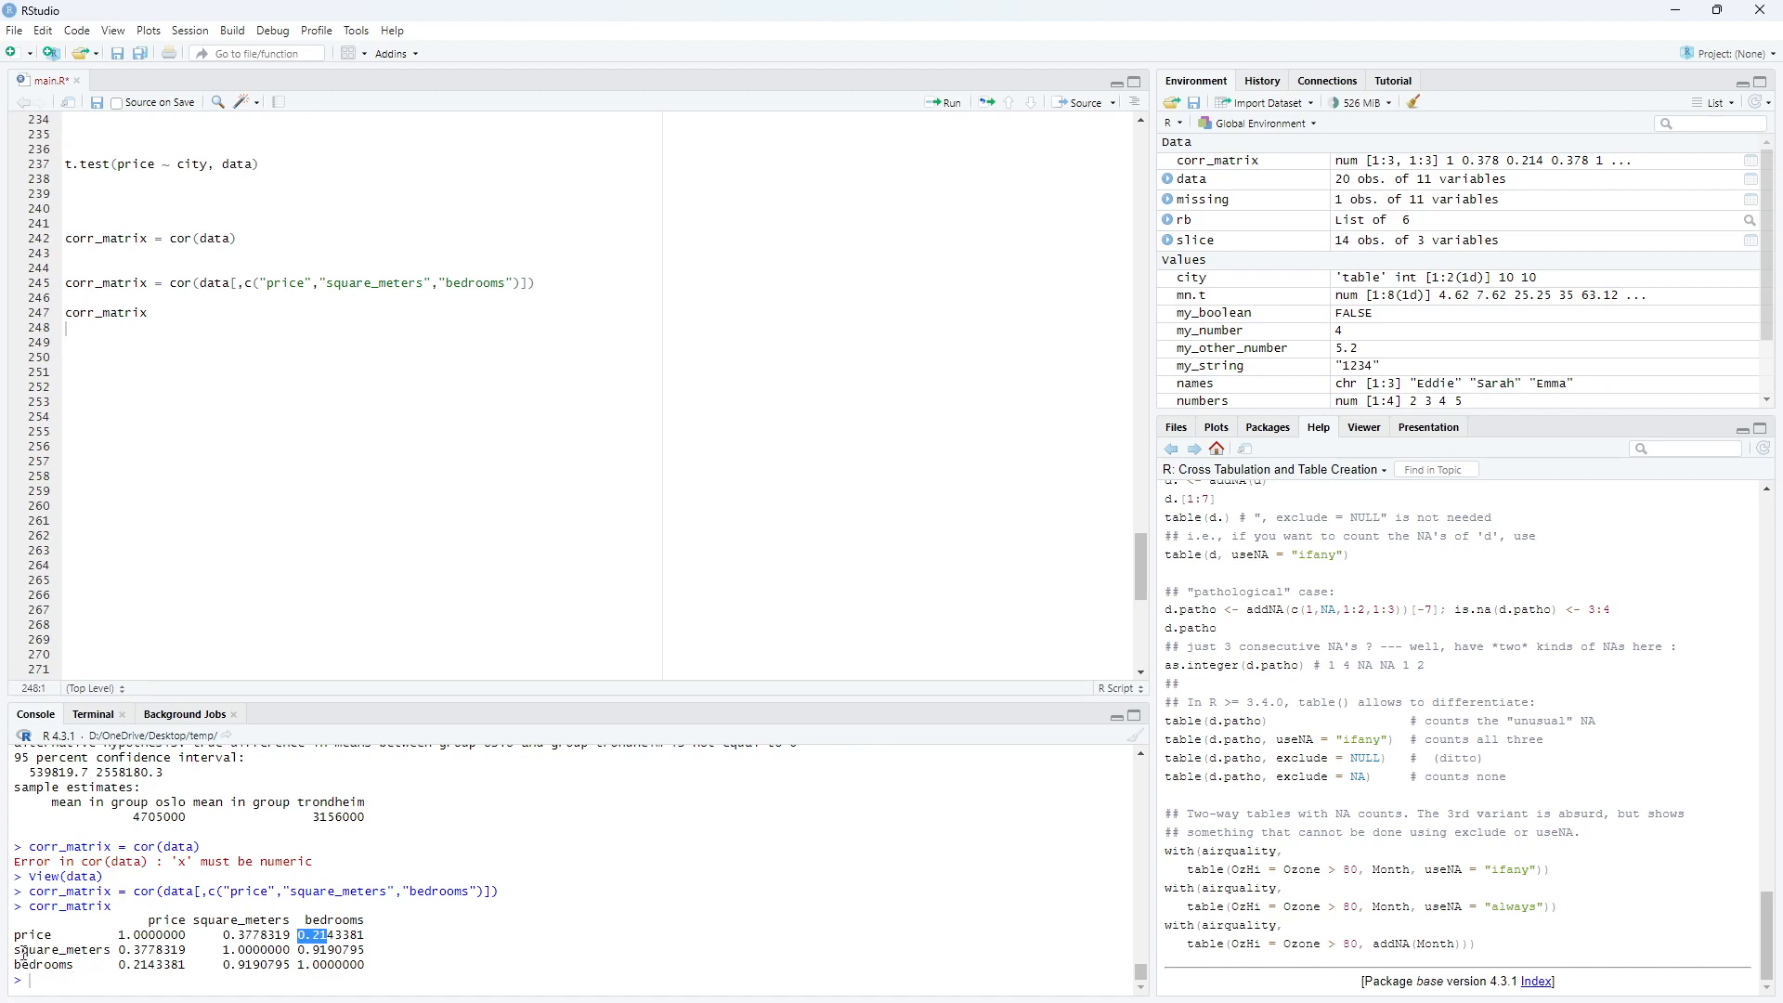
pyautogui.doubleClick(44, 949)
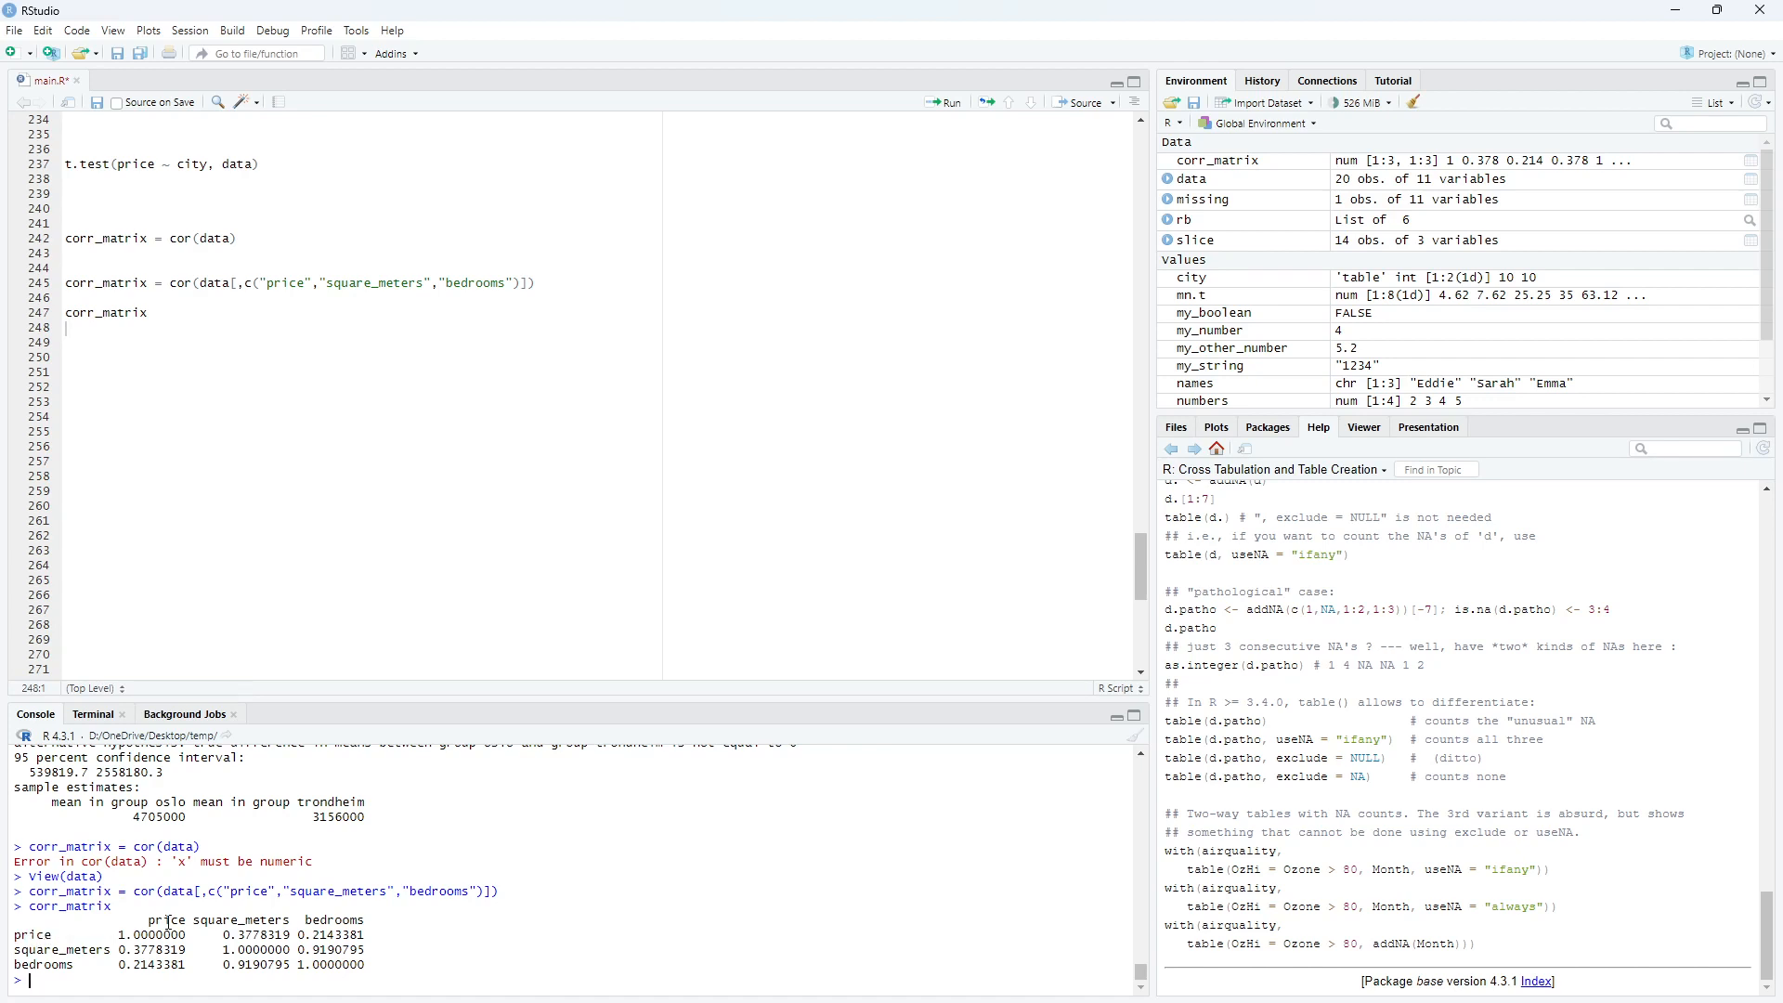
pyautogui.doubleClick(165, 934)
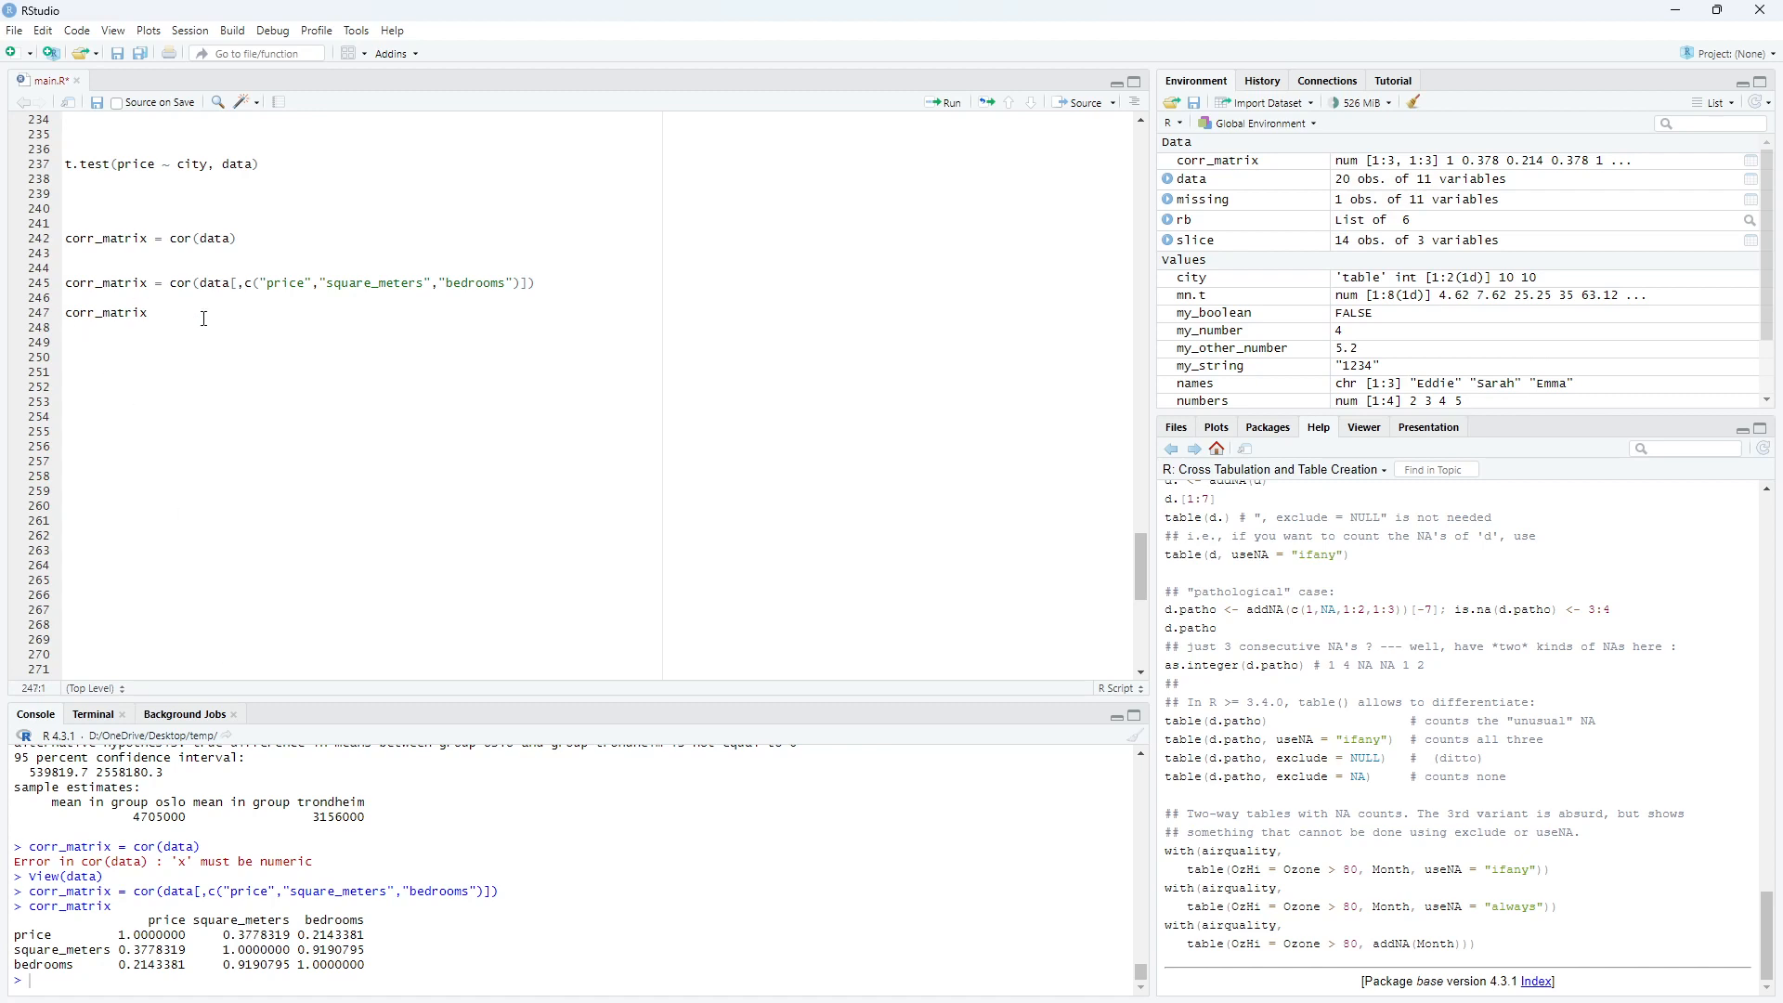
# - Run round(corr_matrix, 2) to print the correlations as 0.38, 0.21 and 0.92
pyautogui.write('round(')
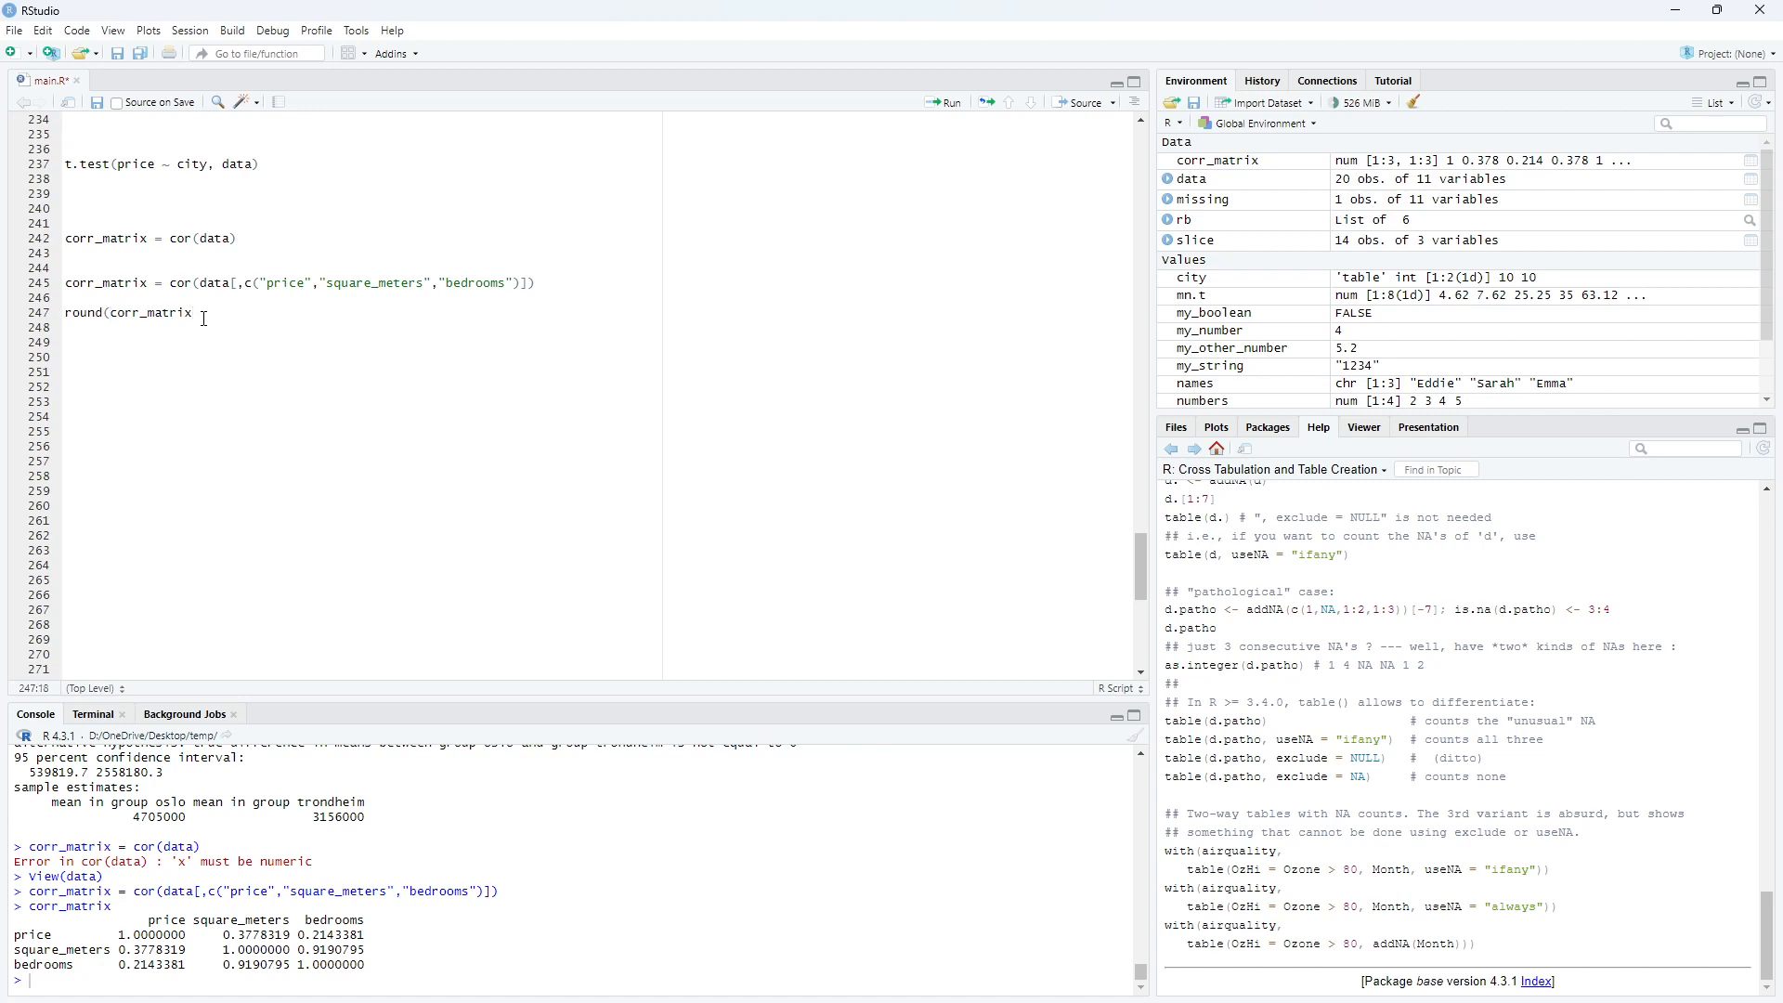
pyautogui.write(', 2')
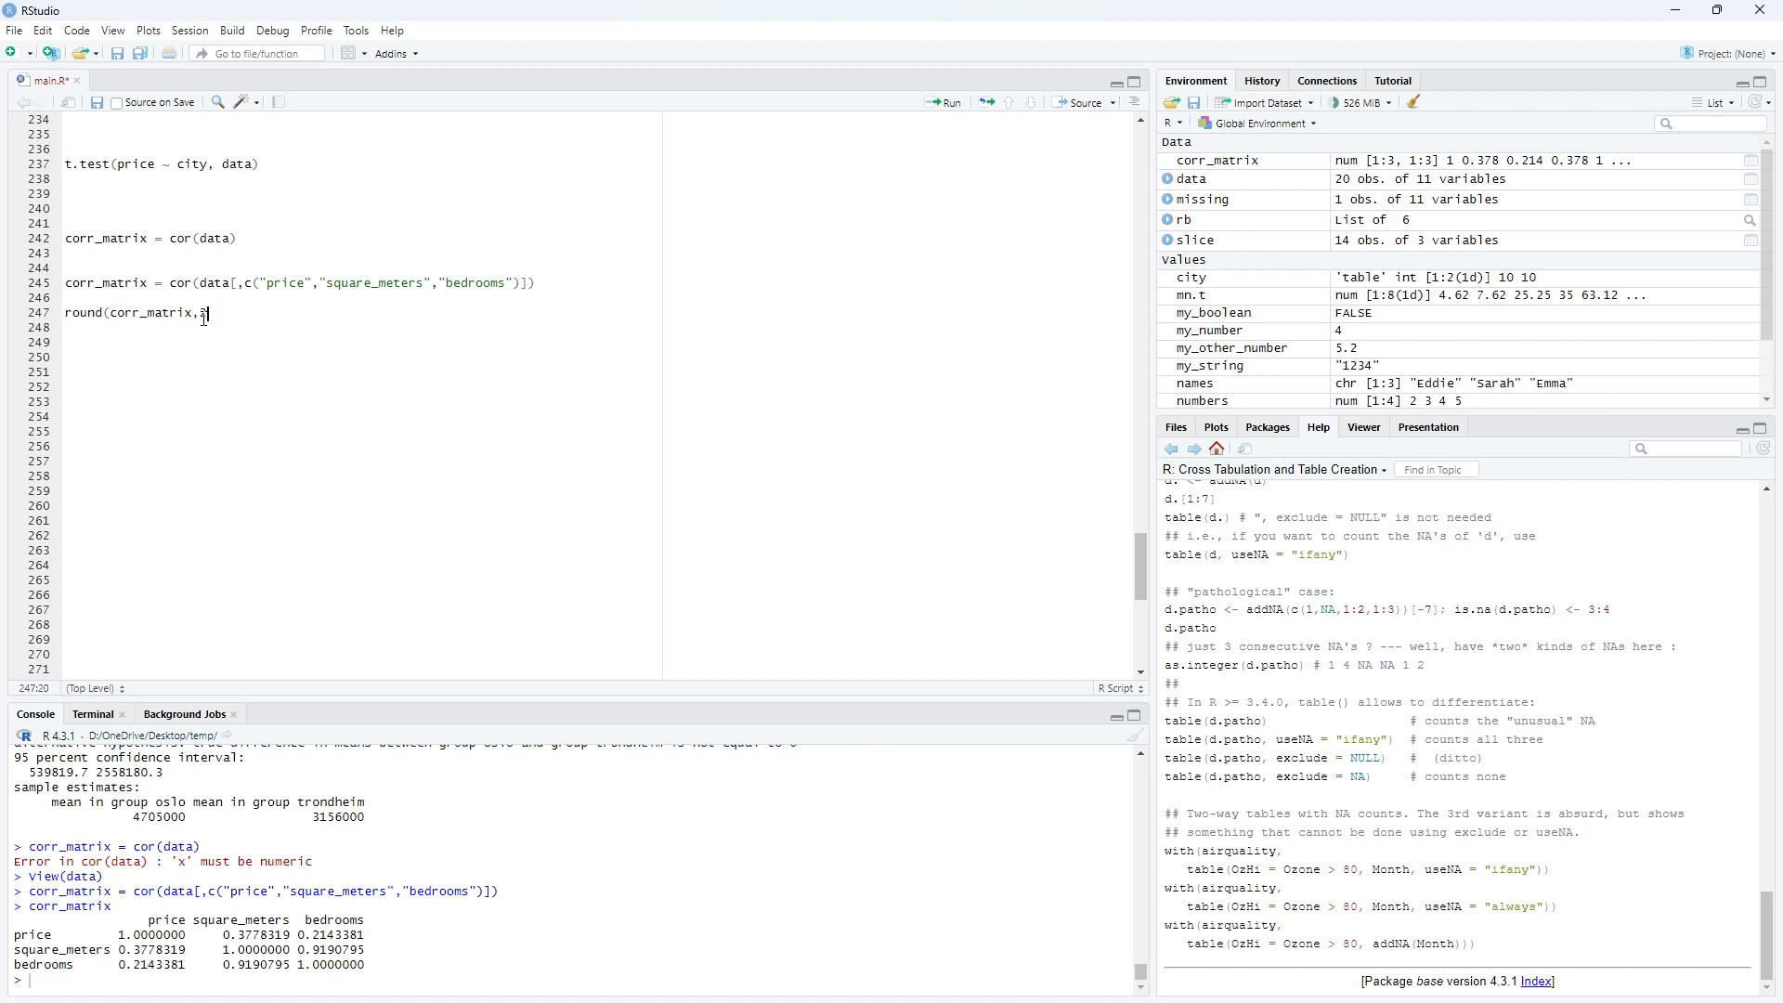
pyautogui.press('enter')
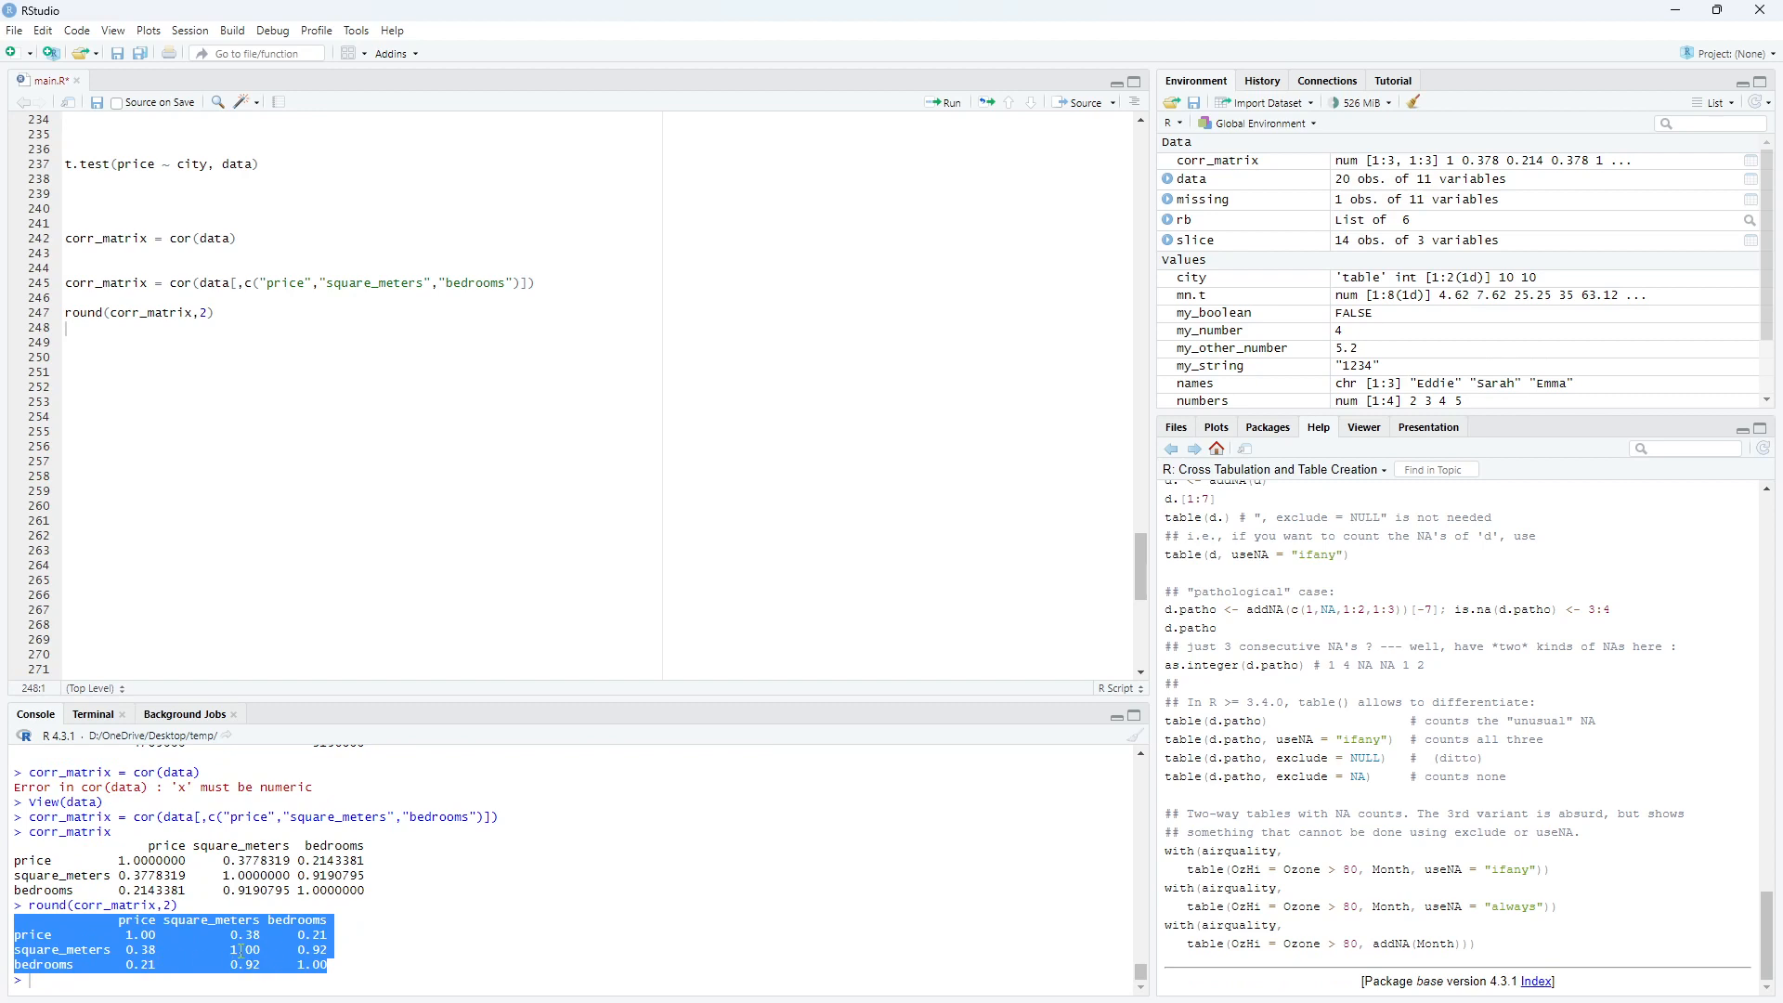
pyautogui.click(362, 970)
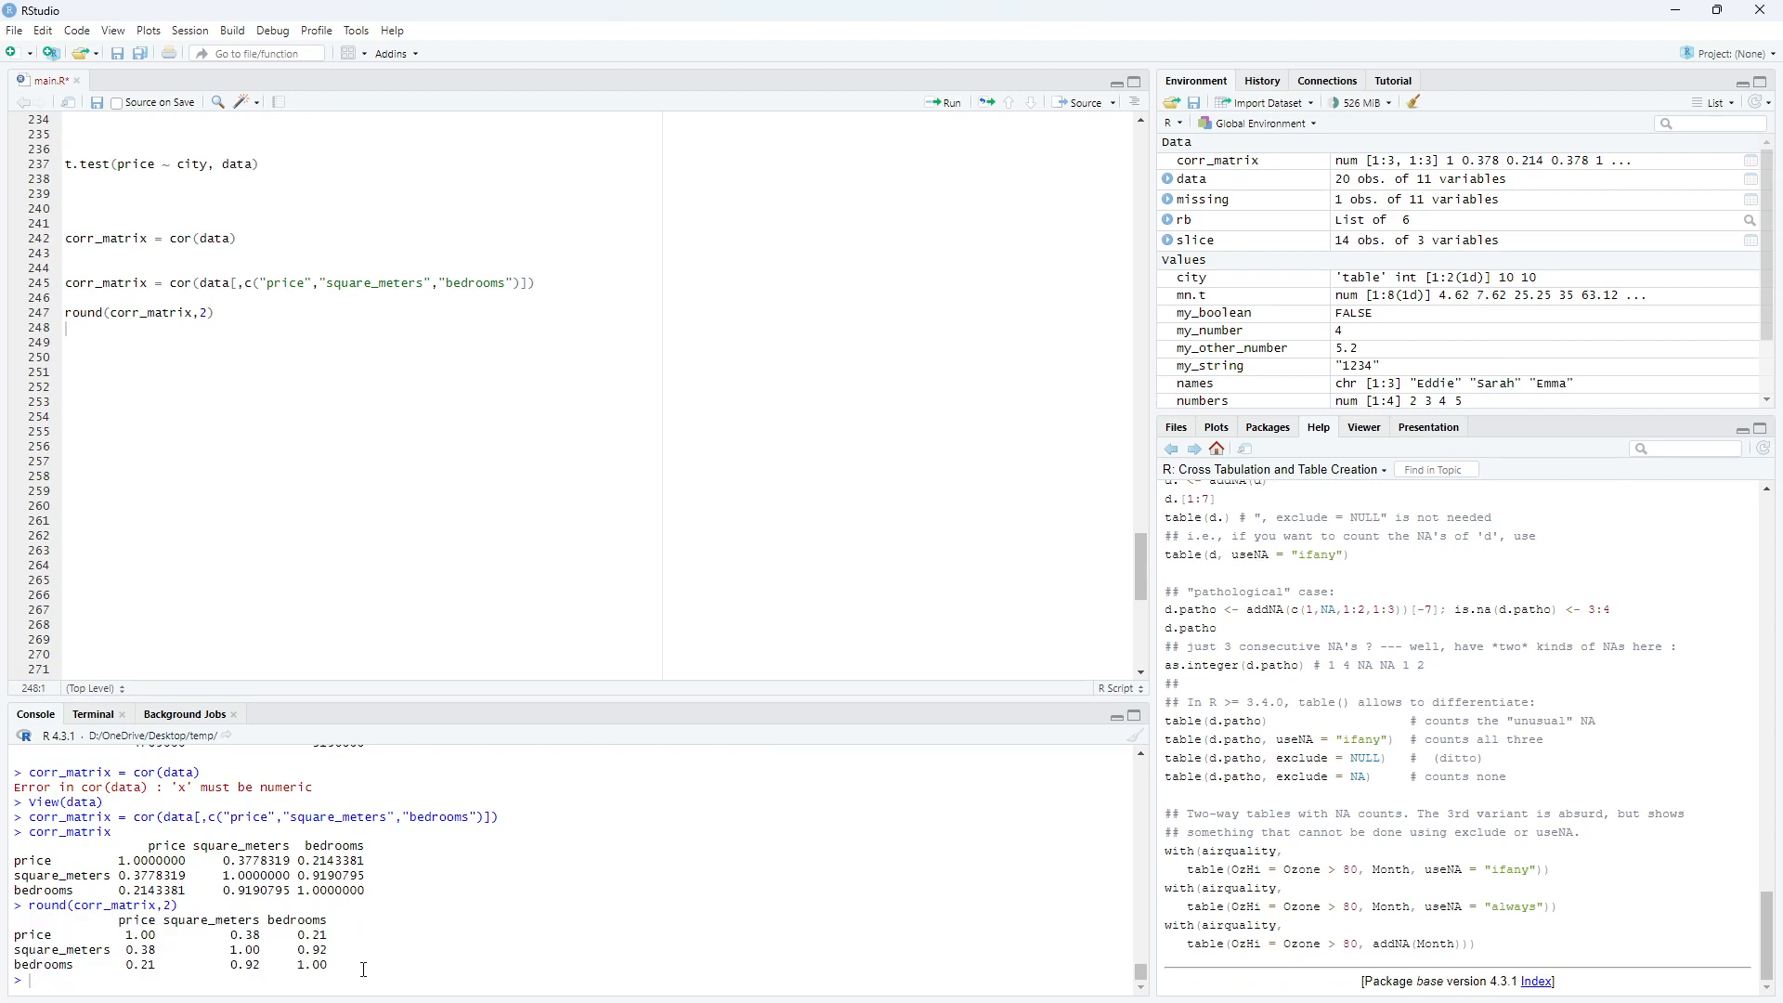
pyautogui.moveTo(377, 967)
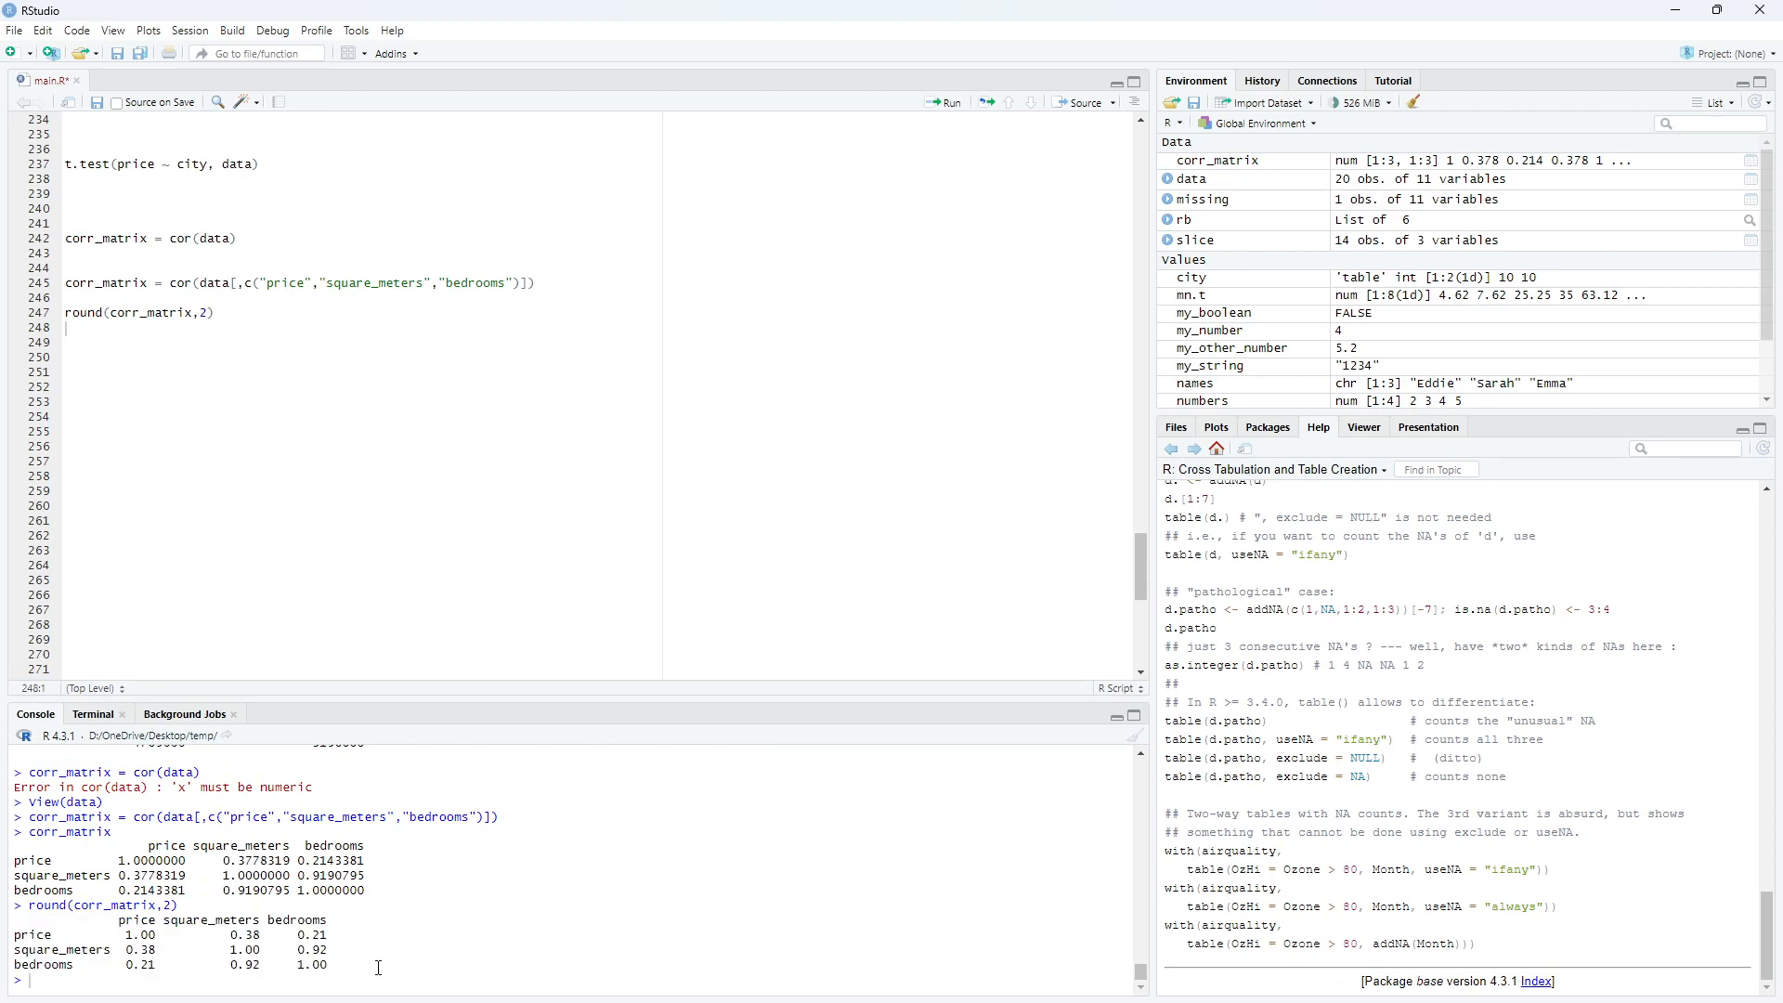